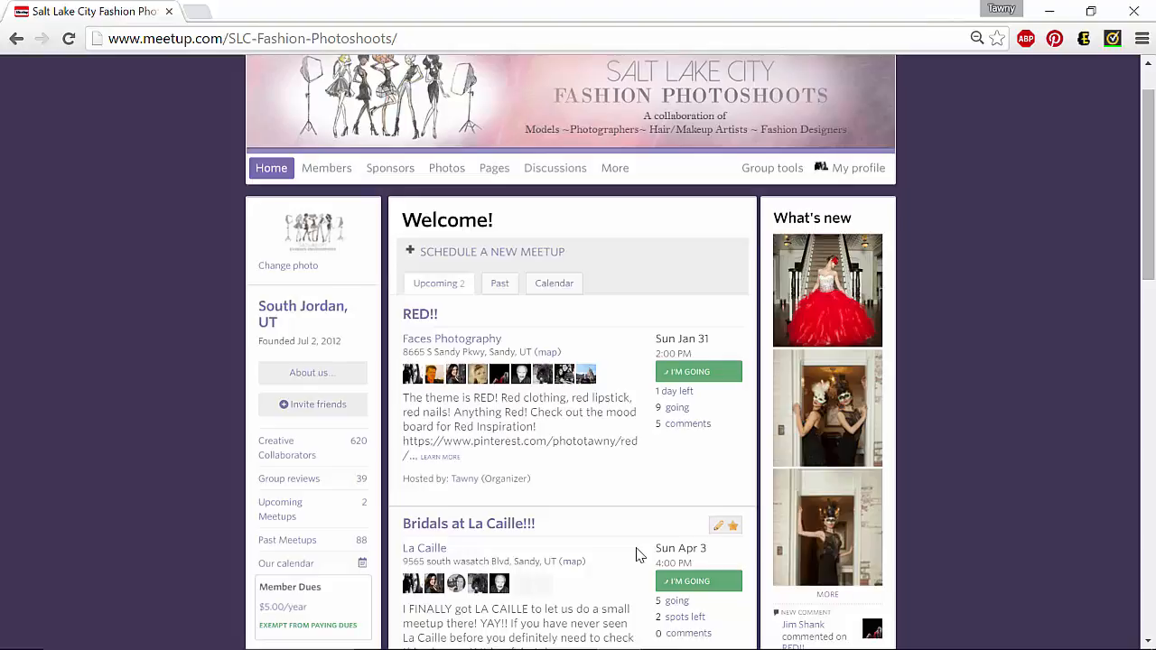
{"action": "mouse_move", "coordinate": [1102, 88]}
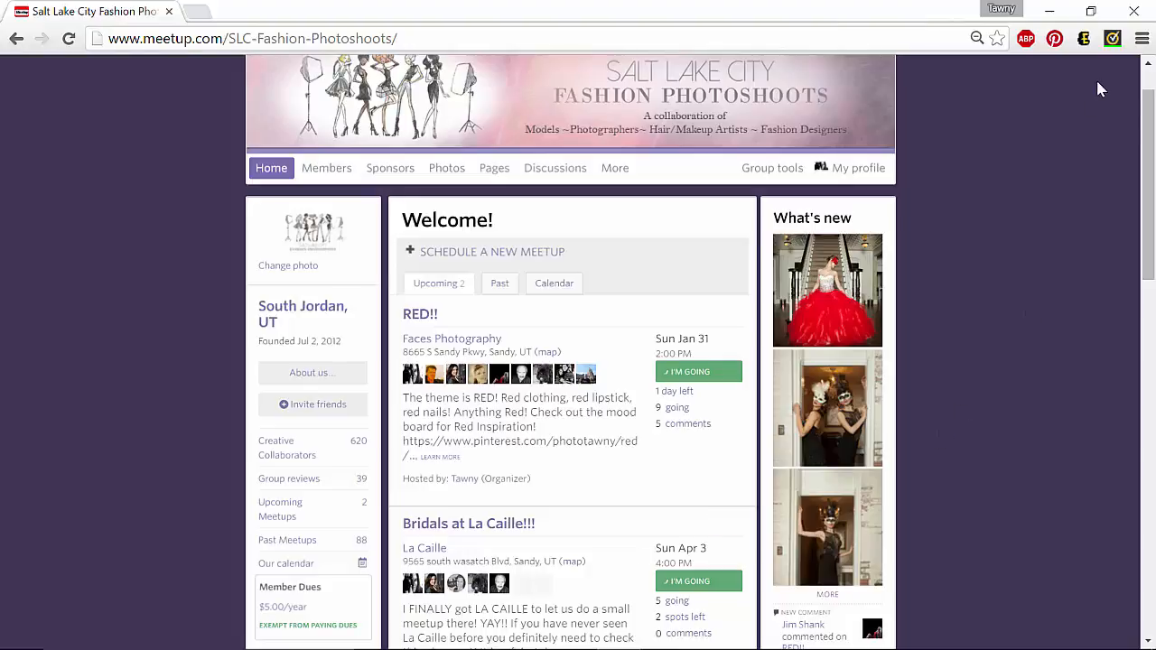
Scroll to Recent Meetups and open the EPIC photoshoot!!! event page
{"action": "scroll", "scroll_direction": "down", "scroll_amount": 3}
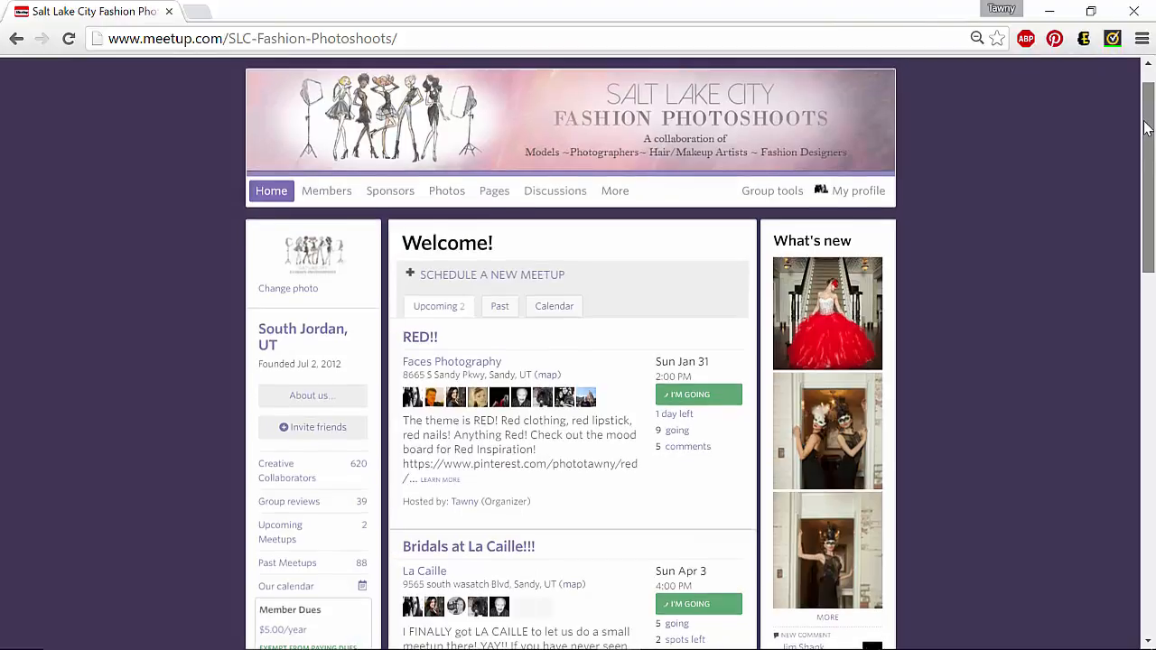
{"action": "scroll", "scroll_direction": "down", "scroll_amount": 3}
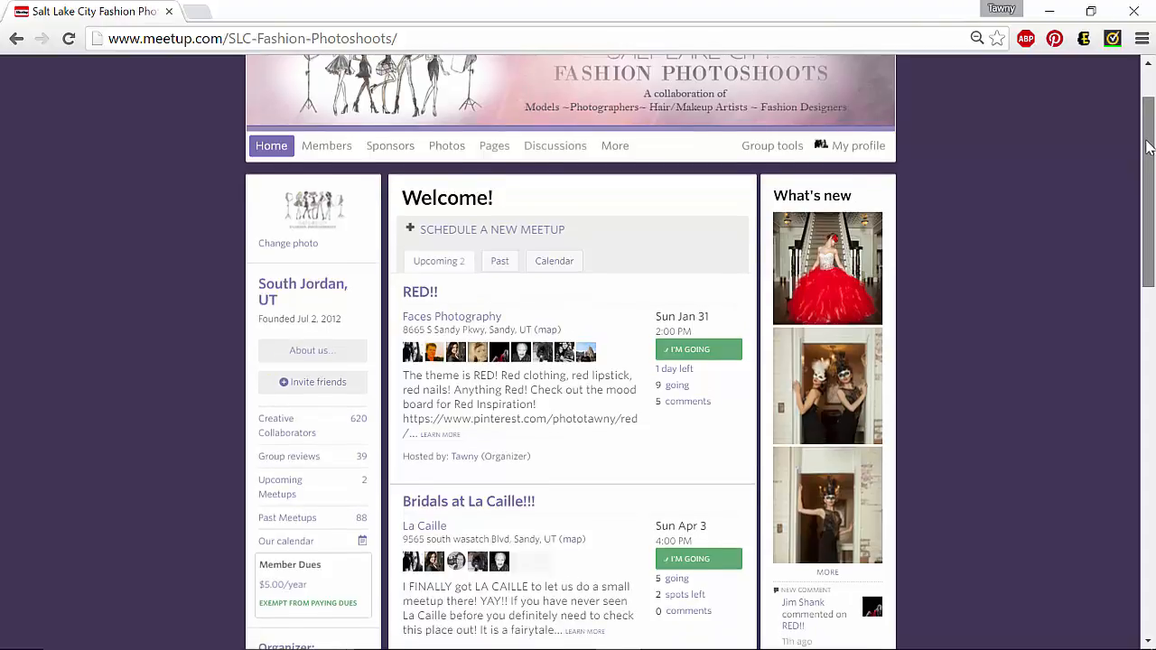
{"action": "scroll", "scroll_direction": "up", "scroll_amount": 3}
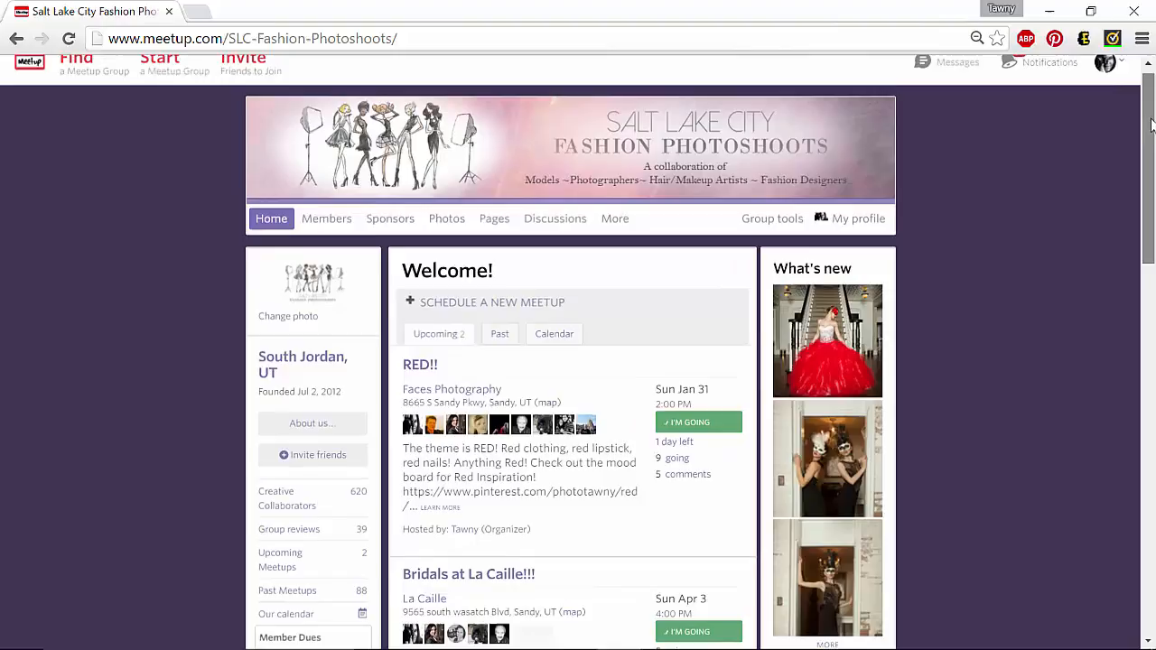
{"action": "scroll", "scroll_direction": "down", "scroll_amount": 3}
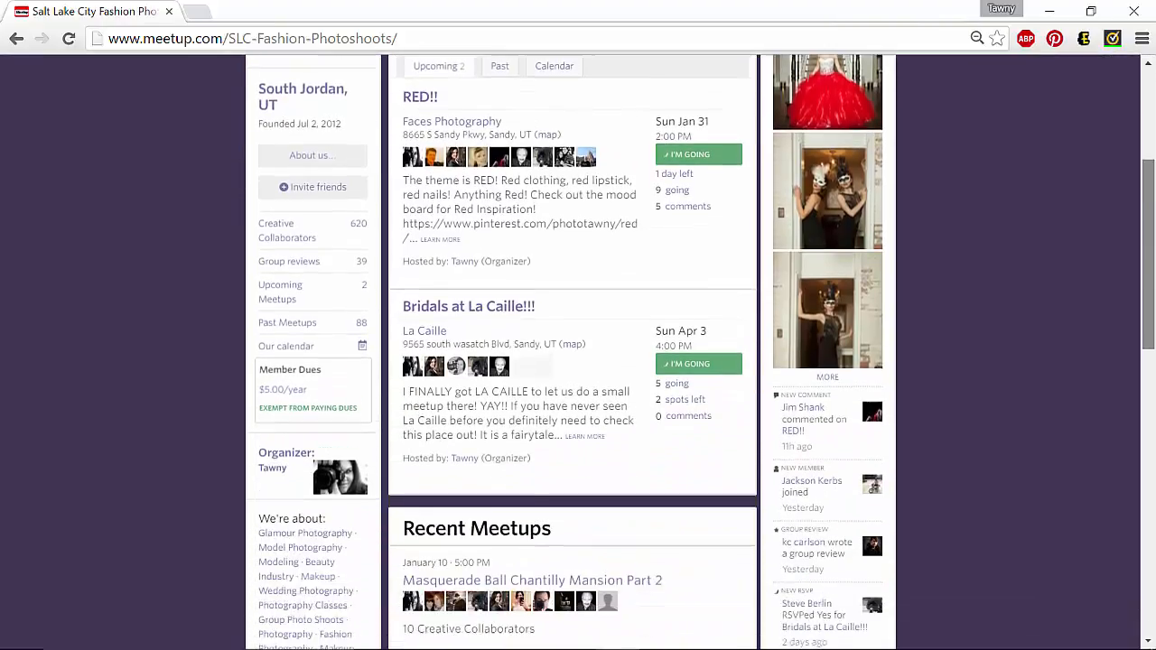
{"action": "scroll", "scroll_direction": "down", "scroll_amount": 3}
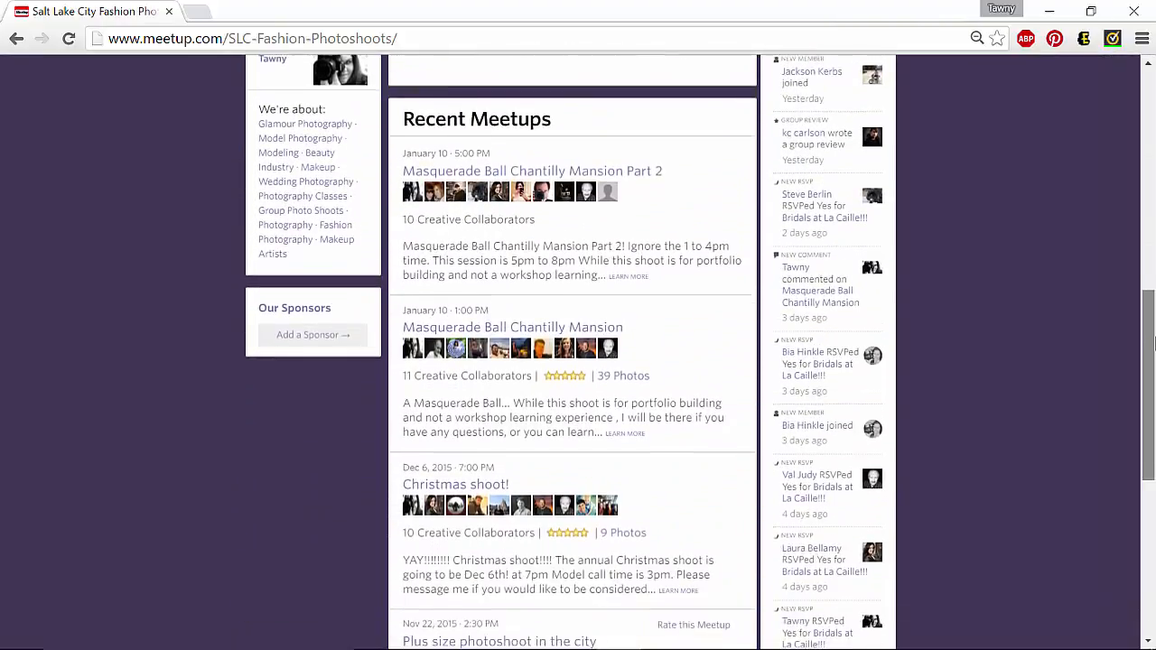
{"action": "scroll", "scroll_direction": "down", "scroll_amount": 3}
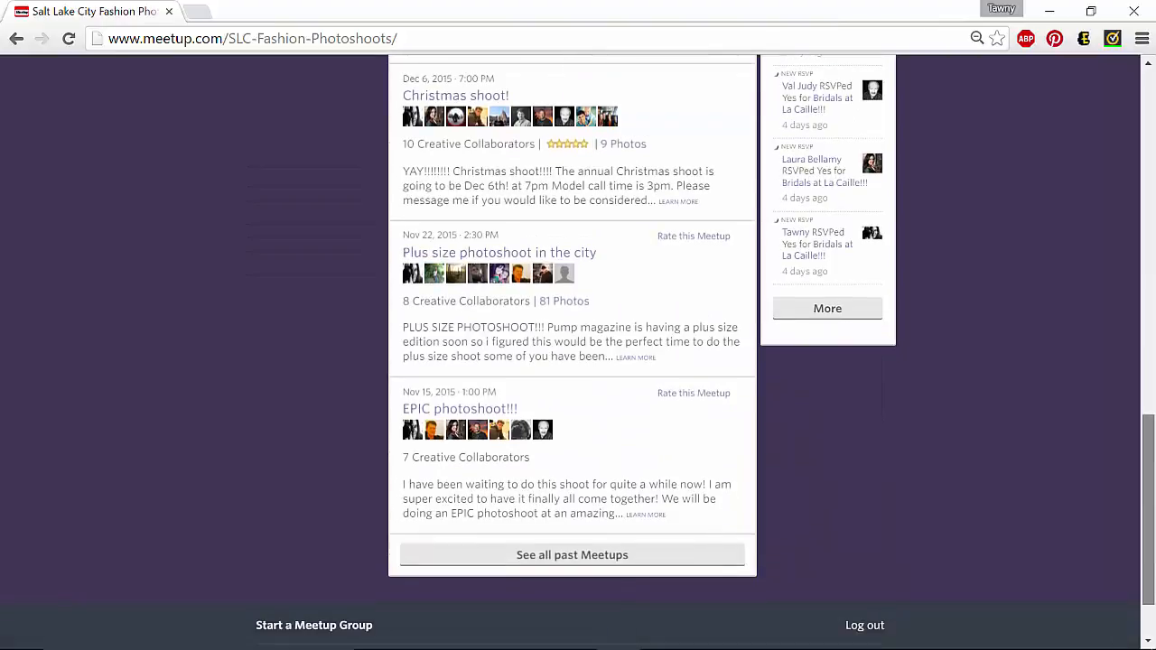
{"action": "mouse_move", "coordinate": [459, 408]}
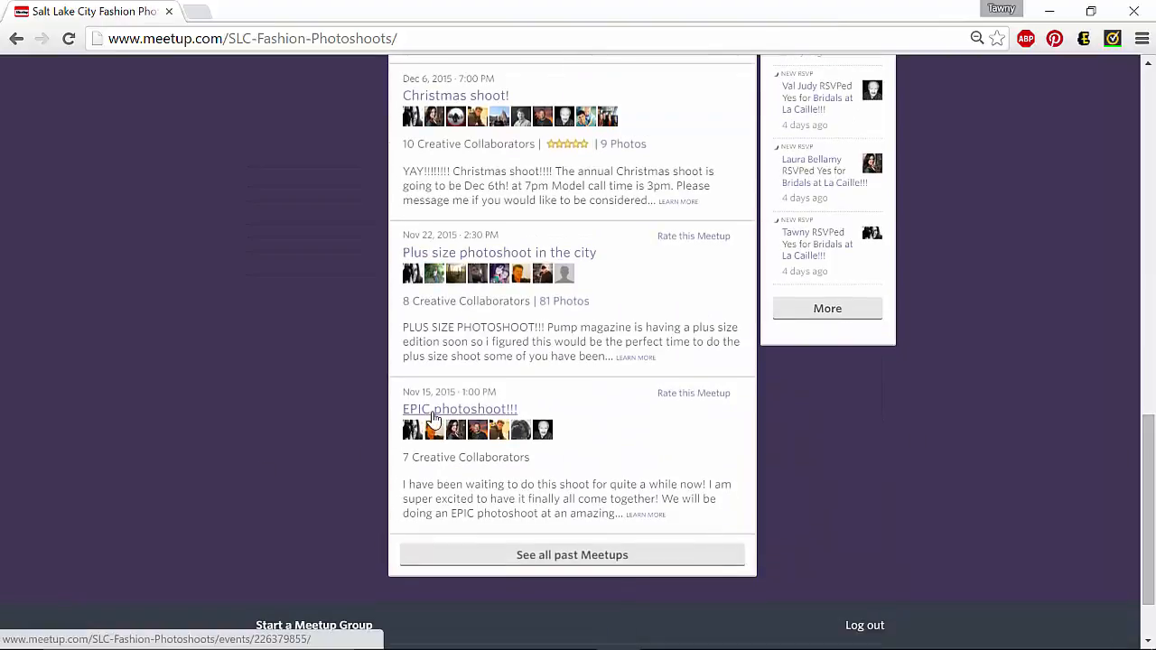
{"action": "left_click", "coordinate": [459, 409]}
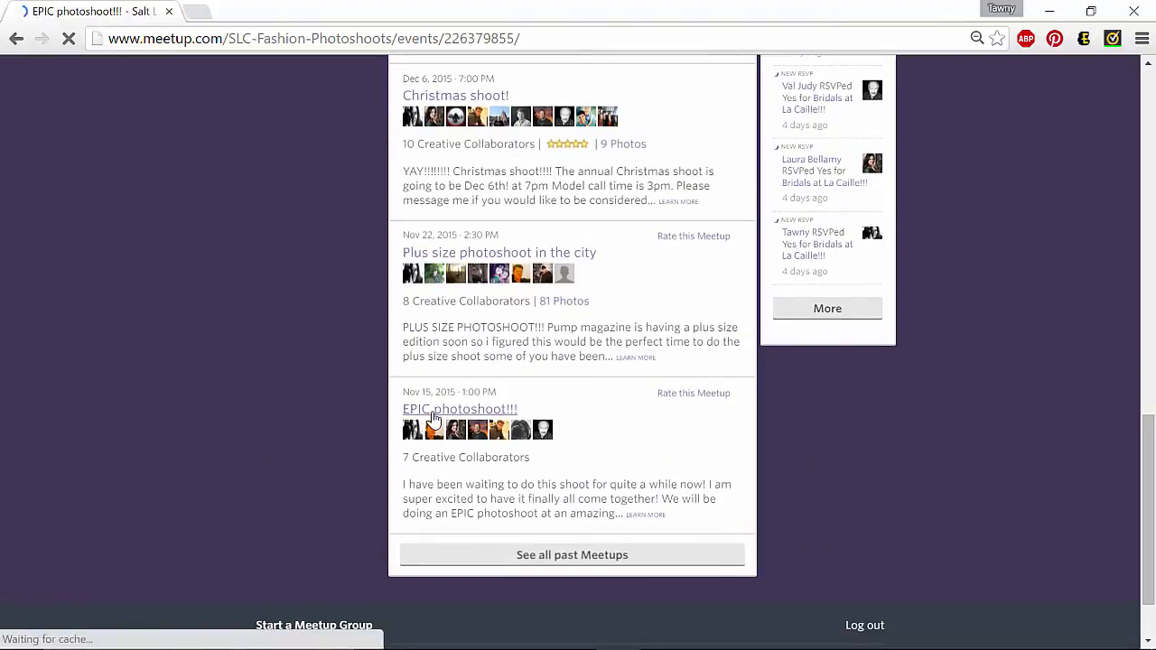
{"action": "left_click", "coordinate": [460, 409]}
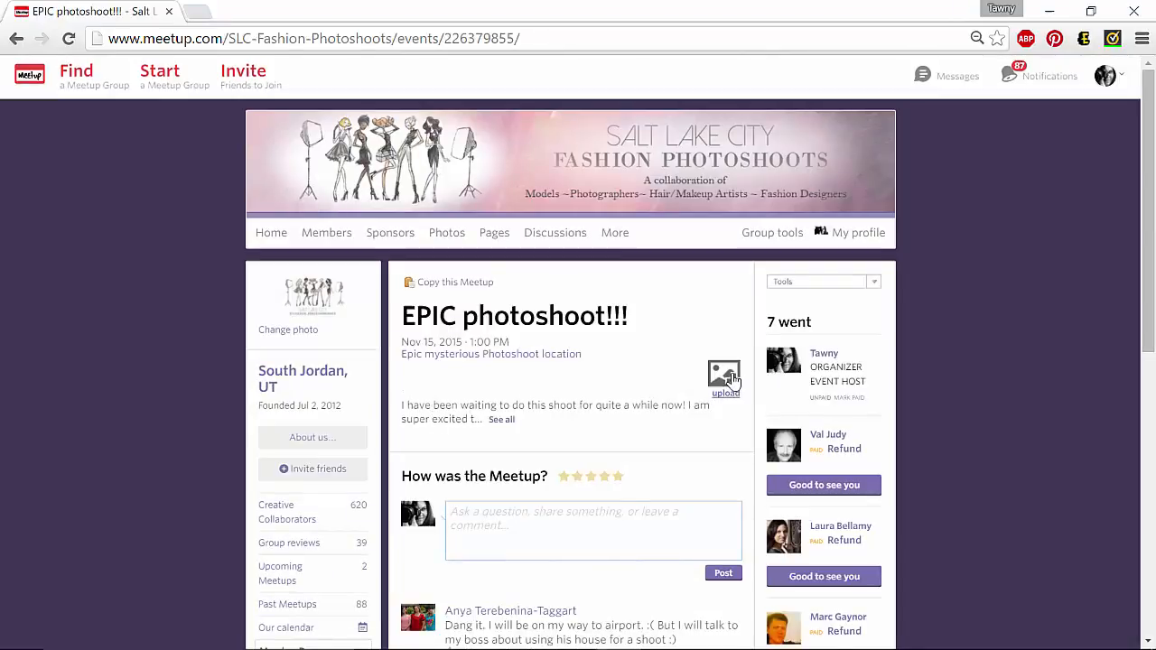
Select 0 IMG_9153bcfinalscreen3.jpg and 0 IMG_9283bsmall.jpg from 2015-11 Pictures for upload
{"action": "left_click", "coordinate": [724, 374]}
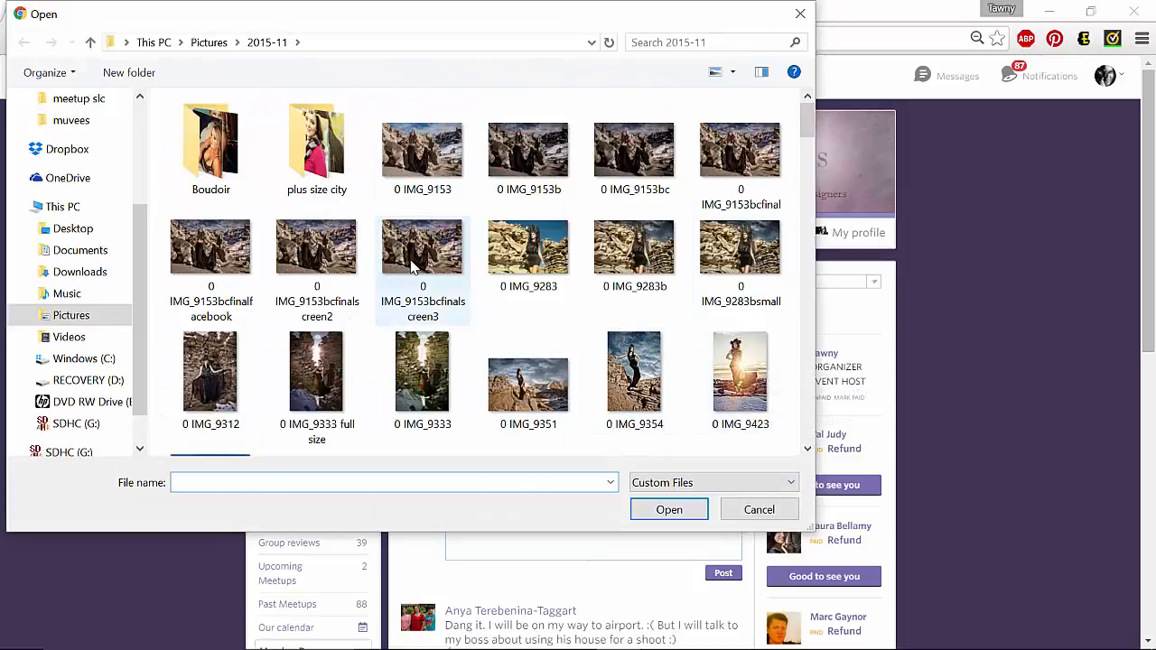
{"action": "left_click", "coordinate": [741, 247]}
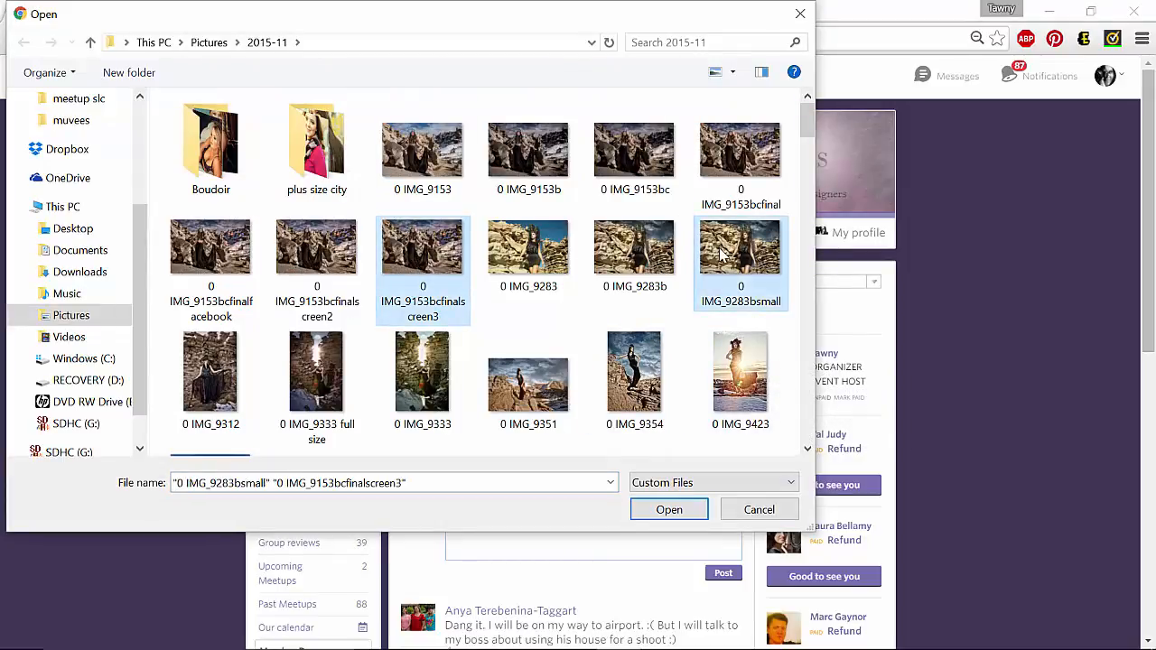
{"action": "left_click", "coordinate": [741, 372]}
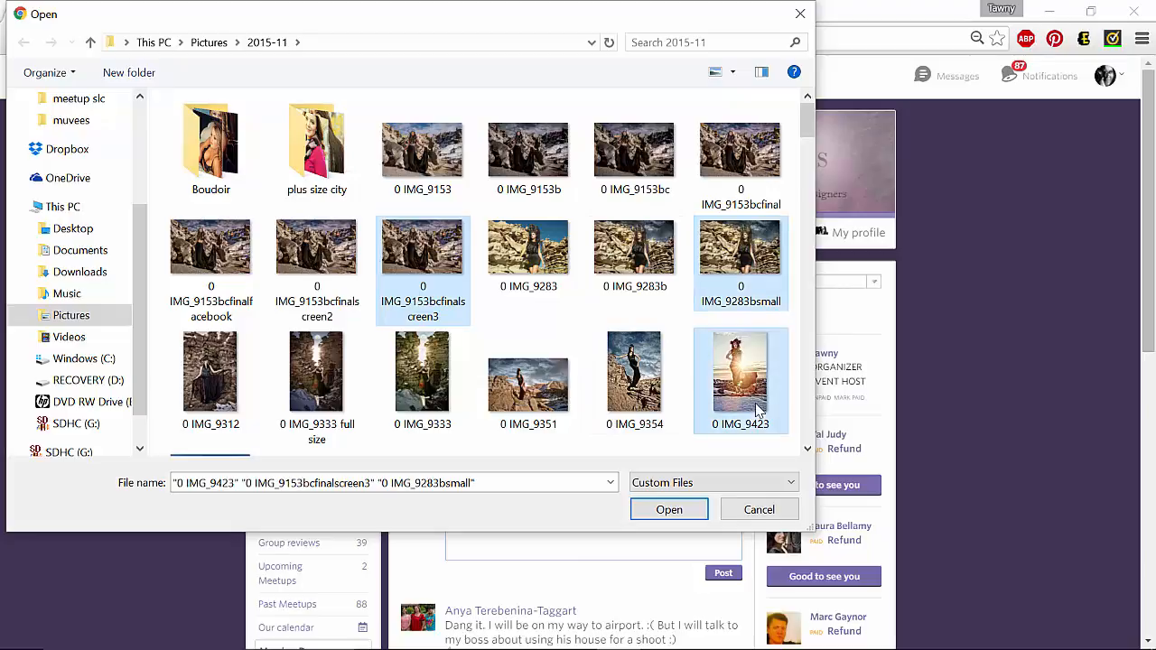
{"action": "left_click", "coordinate": [668, 509]}
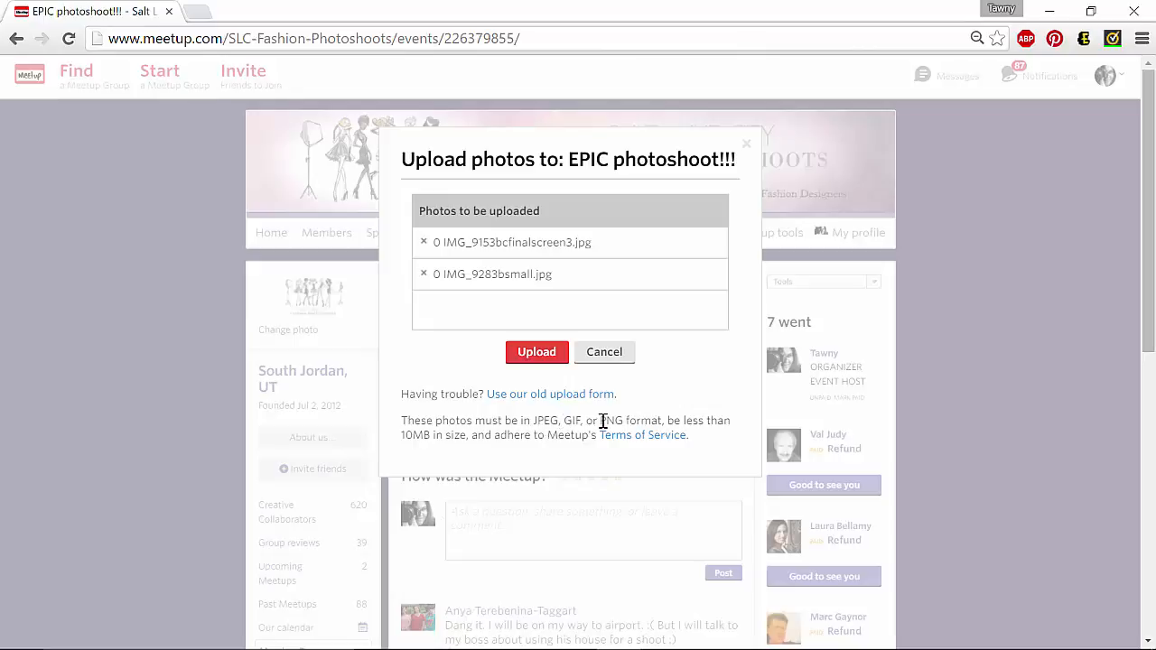
{"action": "mouse_move", "coordinate": [707, 421]}
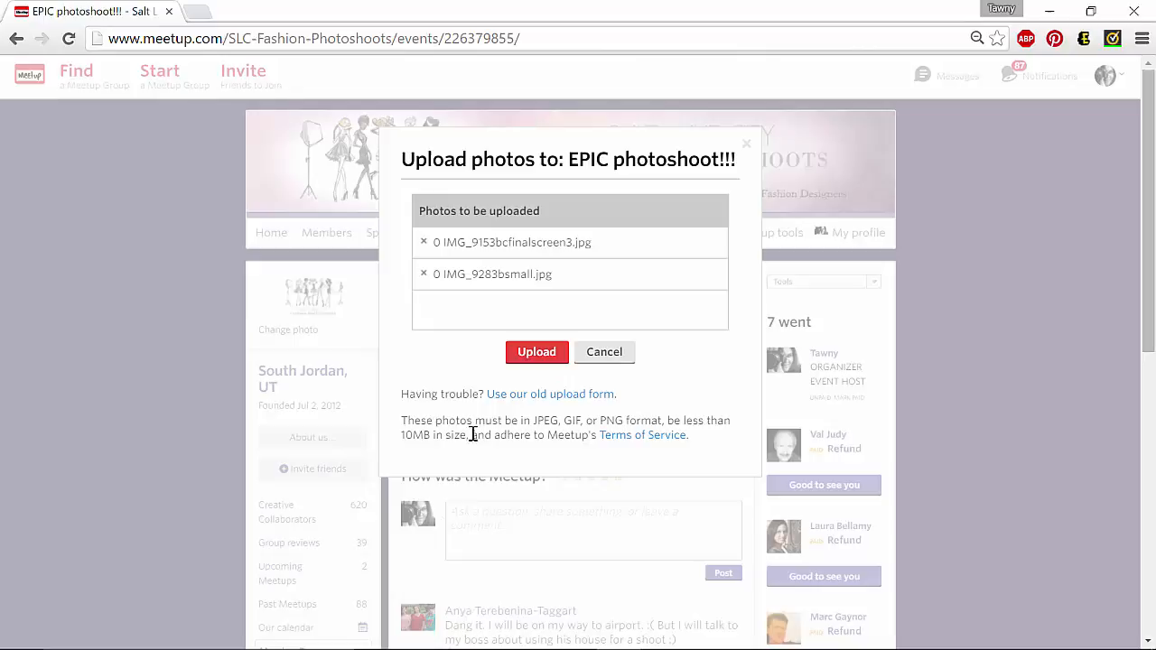
{"action": "mouse_move", "coordinate": [481, 435]}
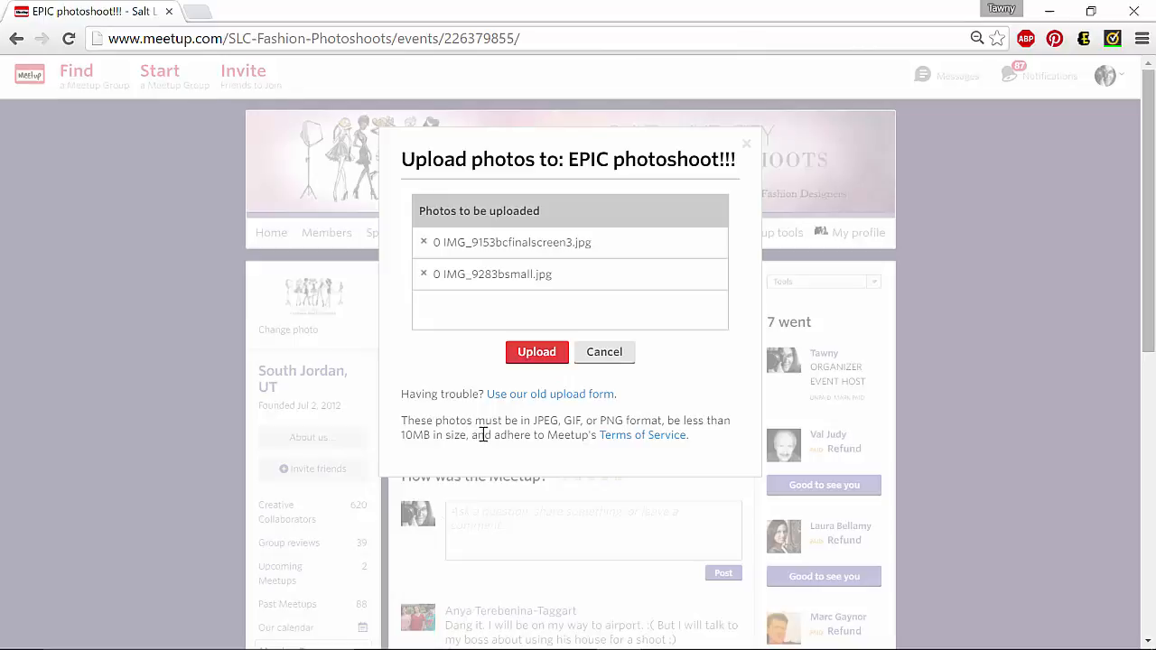
{"action": "mouse_move", "coordinate": [497, 406]}
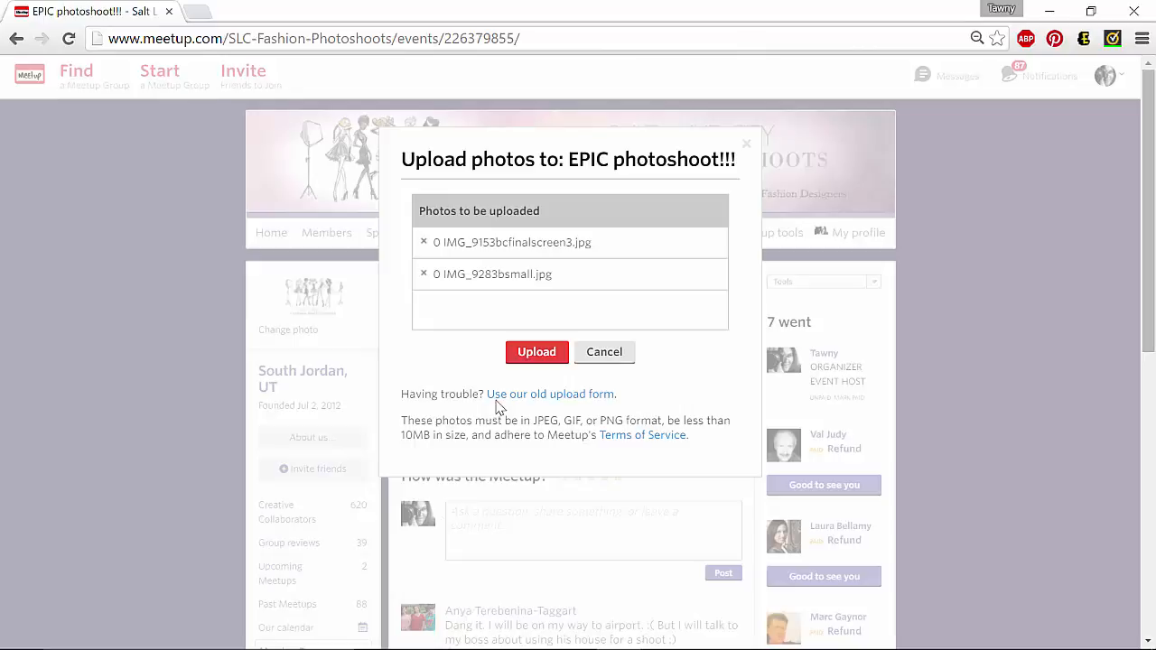
Upload the two queued desert photos in the 'Upload photos to: EPIC photoshoot!!!' dialog
{"action": "left_click", "coordinate": [537, 351]}
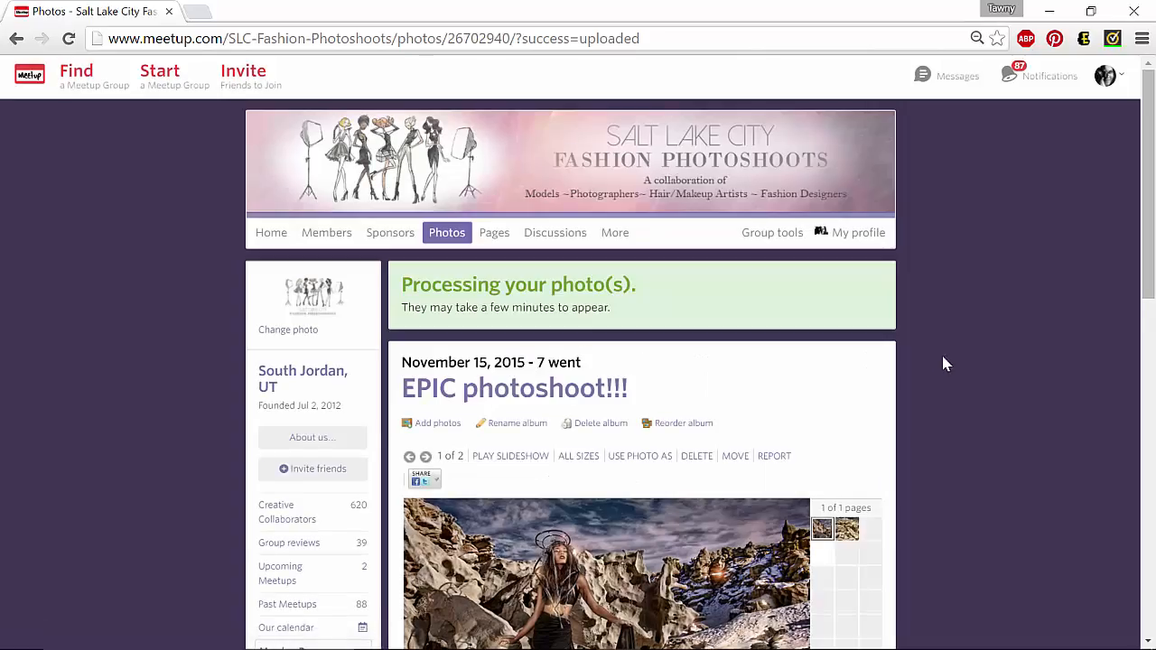
{"action": "scroll", "scroll_direction": "down", "scroll_amount": 3}
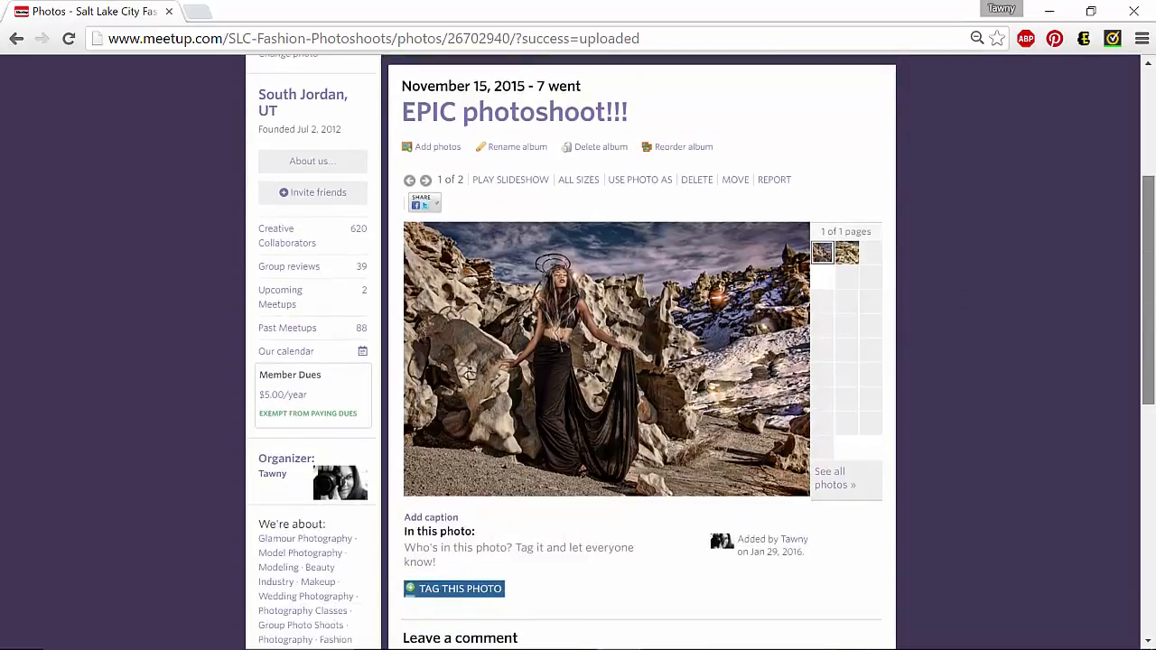
{"action": "scroll", "scroll_direction": "down", "scroll_amount": 3}
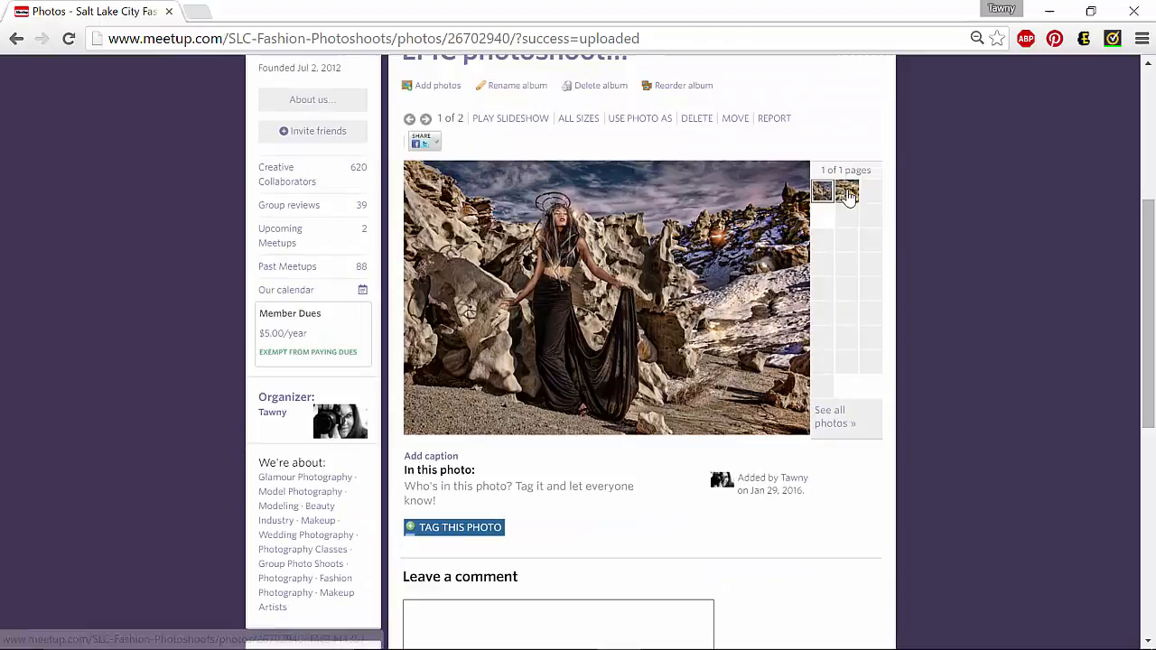
{"action": "left_click", "coordinate": [847, 190]}
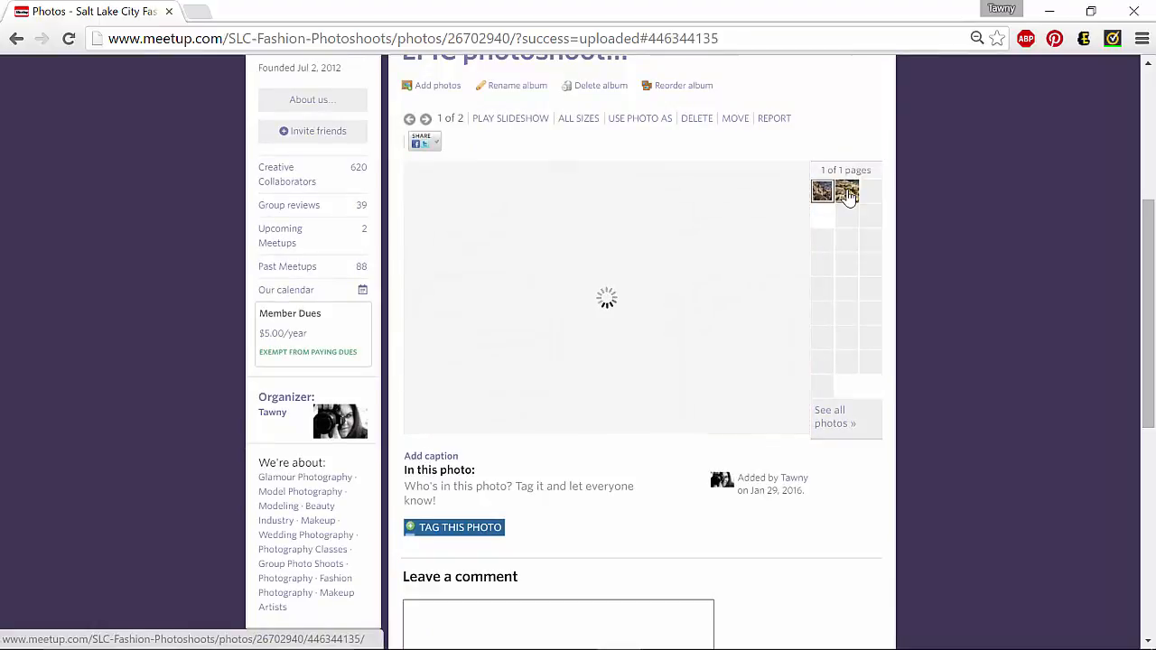
{"action": "left_click", "coordinate": [847, 191]}
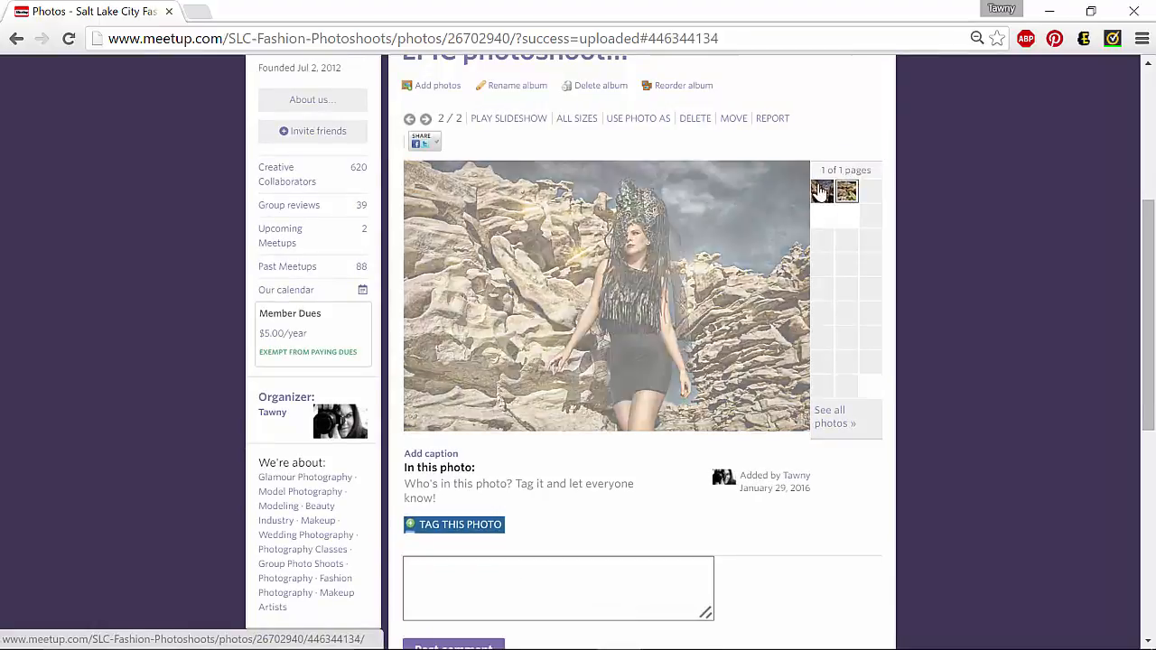
{"action": "left_click", "coordinate": [410, 119]}
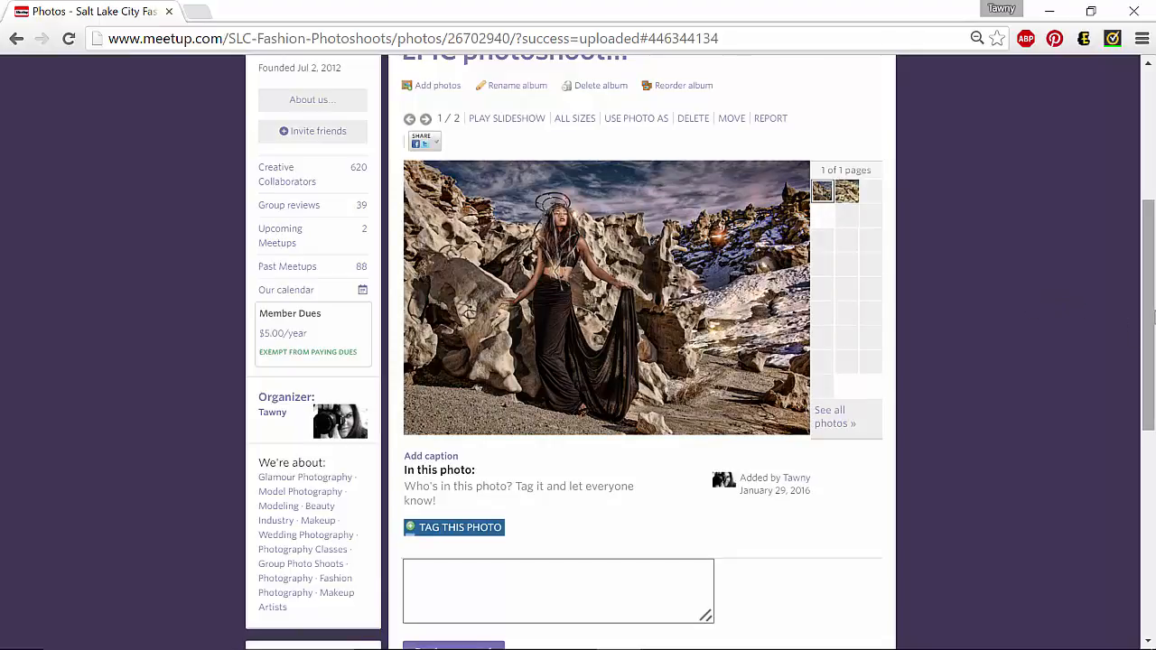
{"action": "scroll", "scroll_direction": "up", "scroll_amount": 3}
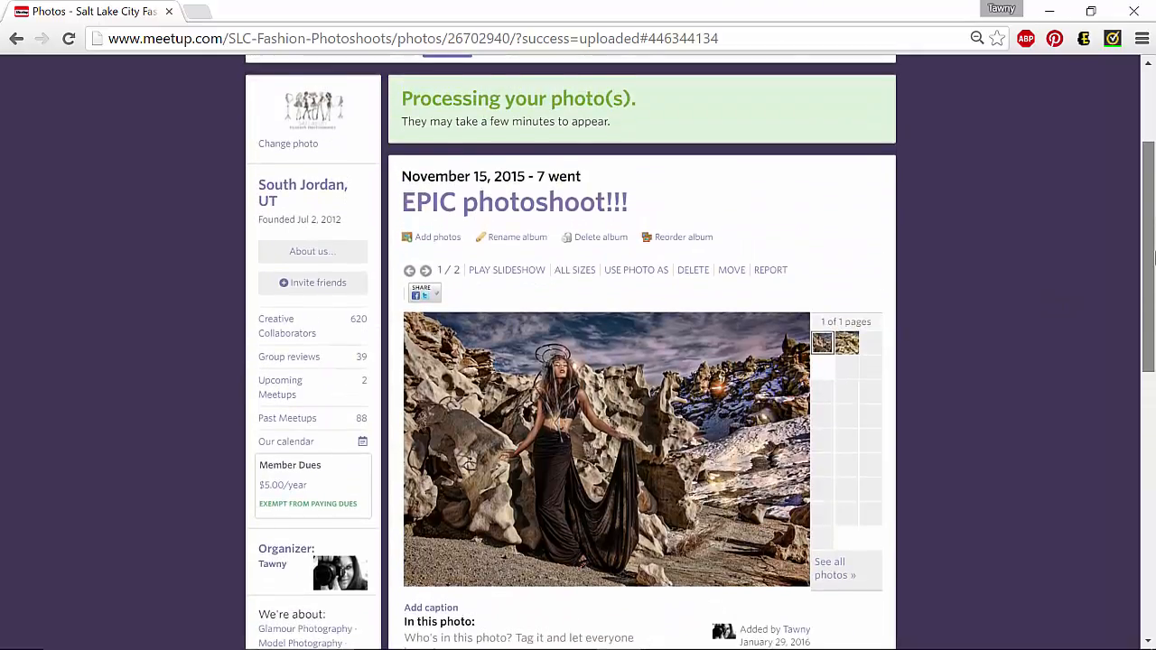
{"action": "scroll", "scroll_direction": "up", "scroll_amount": 3}
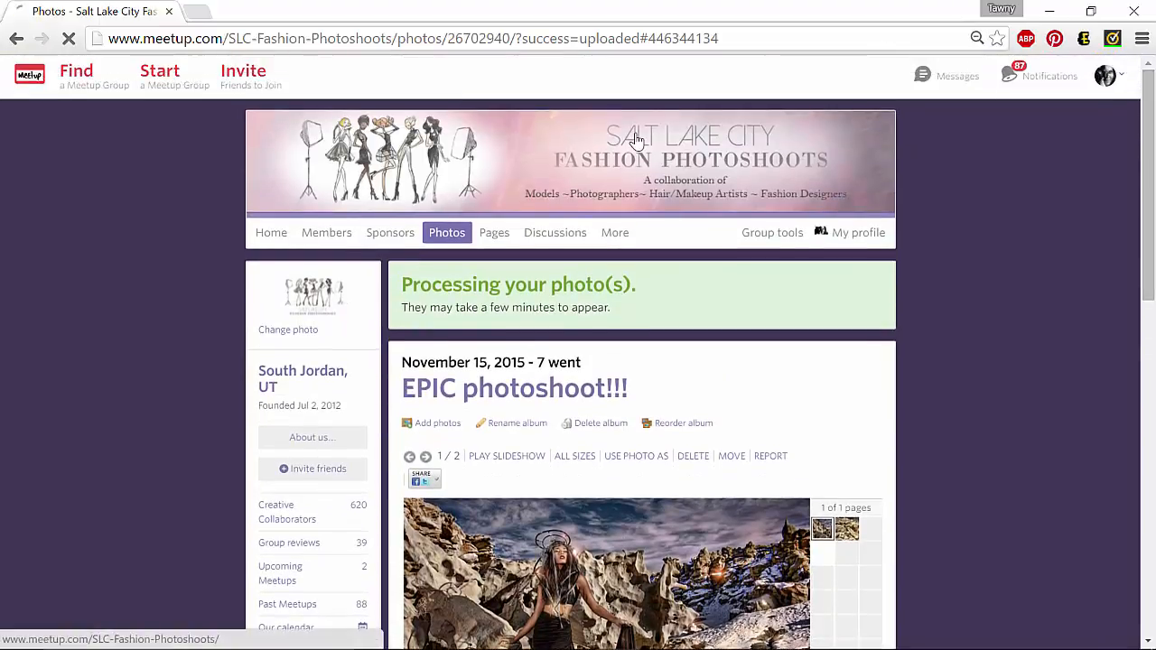
Return to the group home page and reopen the EPIC photoshoot!!! meetup, now with 2 photos
{"action": "left_click", "coordinate": [271, 232]}
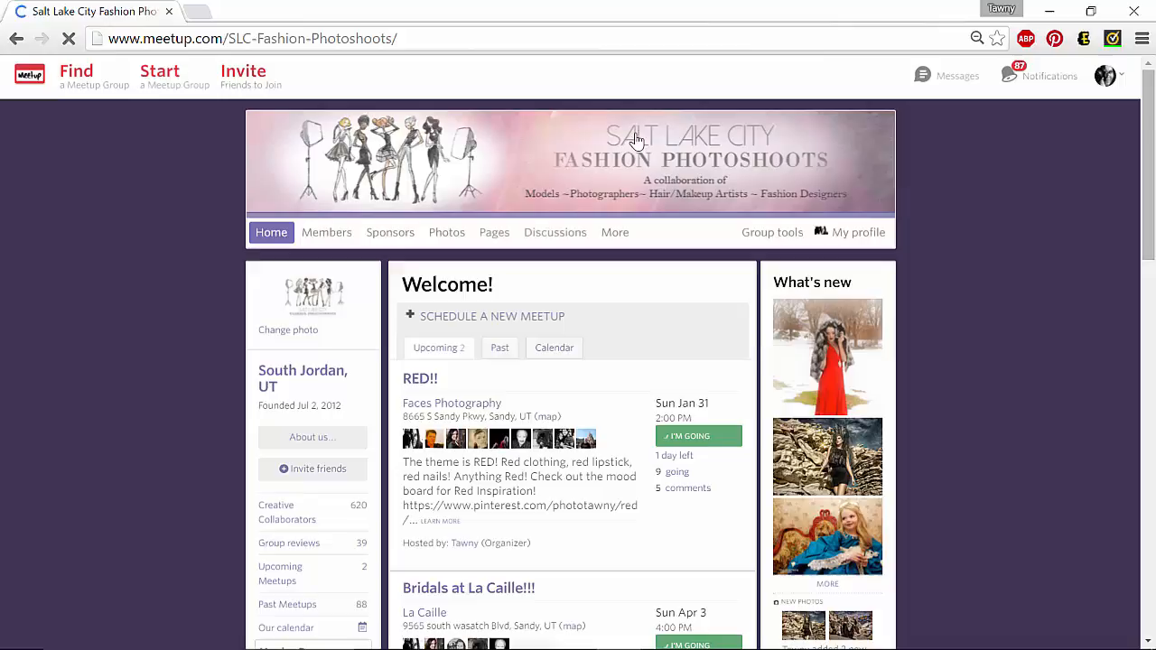
{"action": "scroll", "scroll_direction": "down", "scroll_amount": 3}
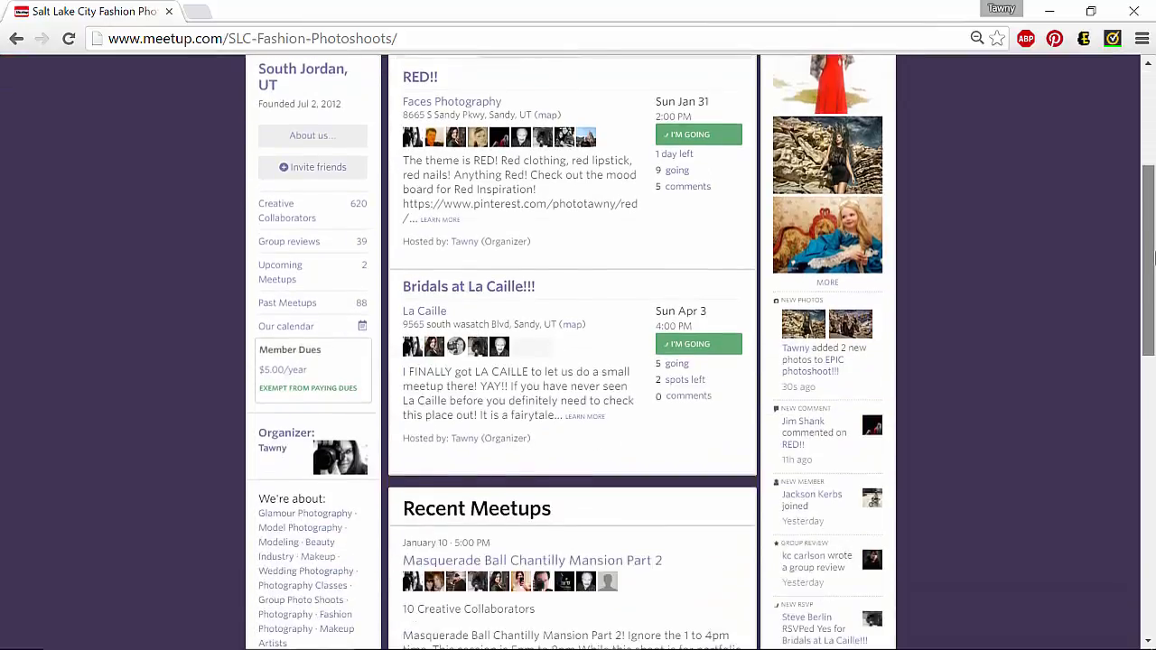
{"action": "scroll", "scroll_direction": "down", "scroll_amount": 3}
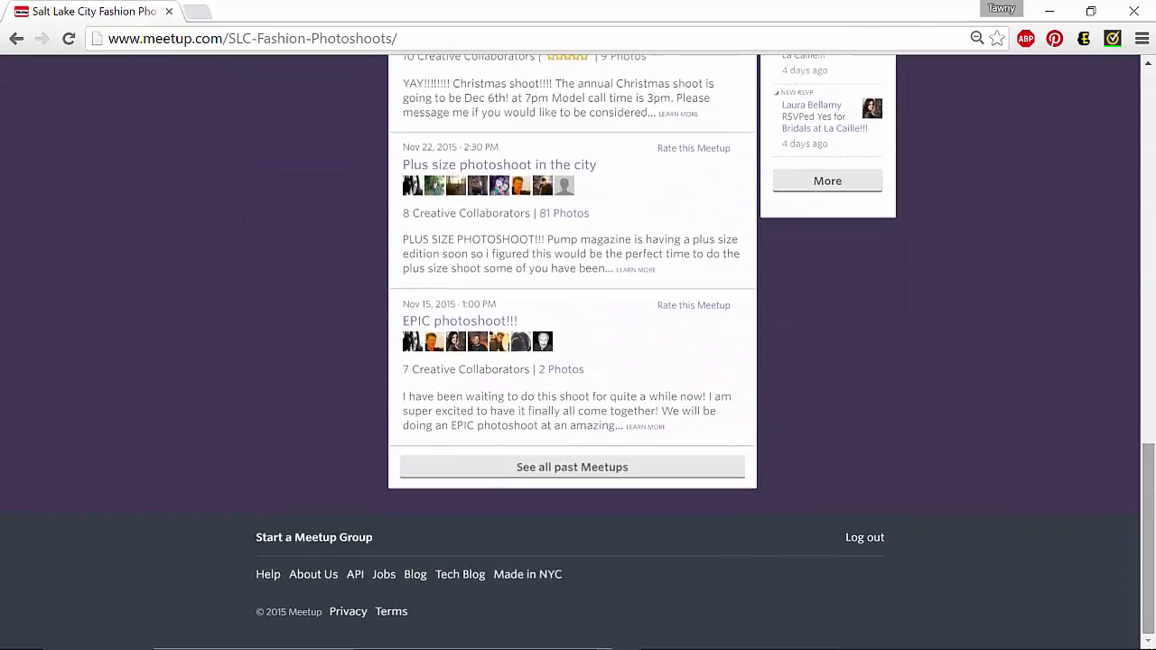
{"action": "left_click", "coordinate": [460, 320]}
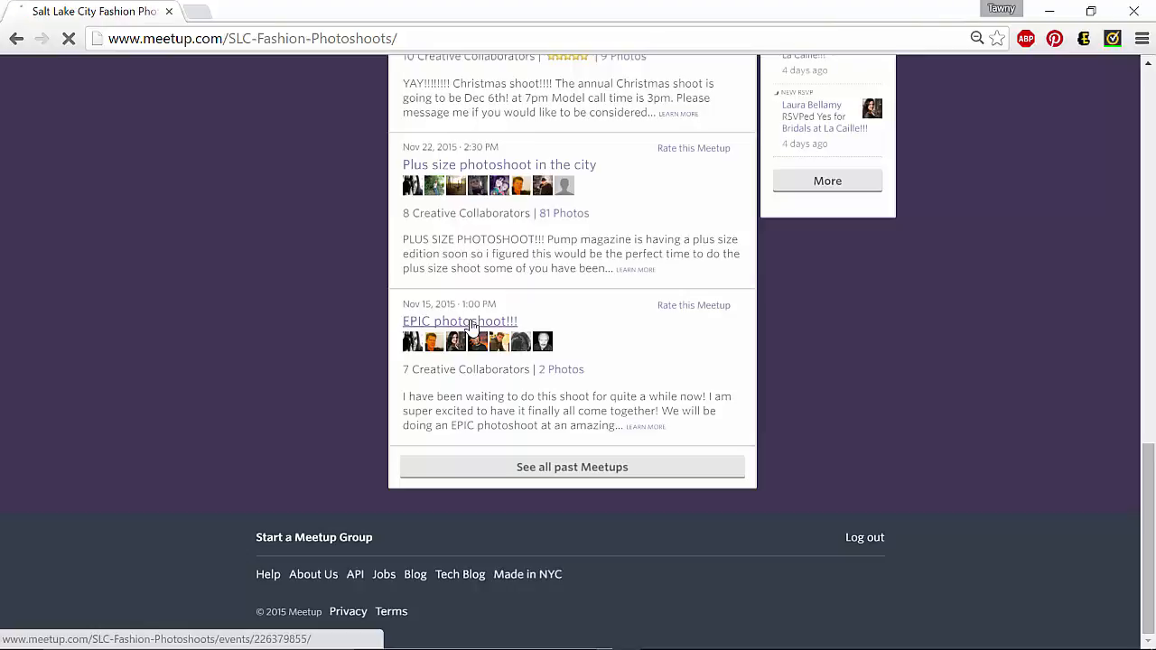
{"action": "left_click", "coordinate": [460, 320]}
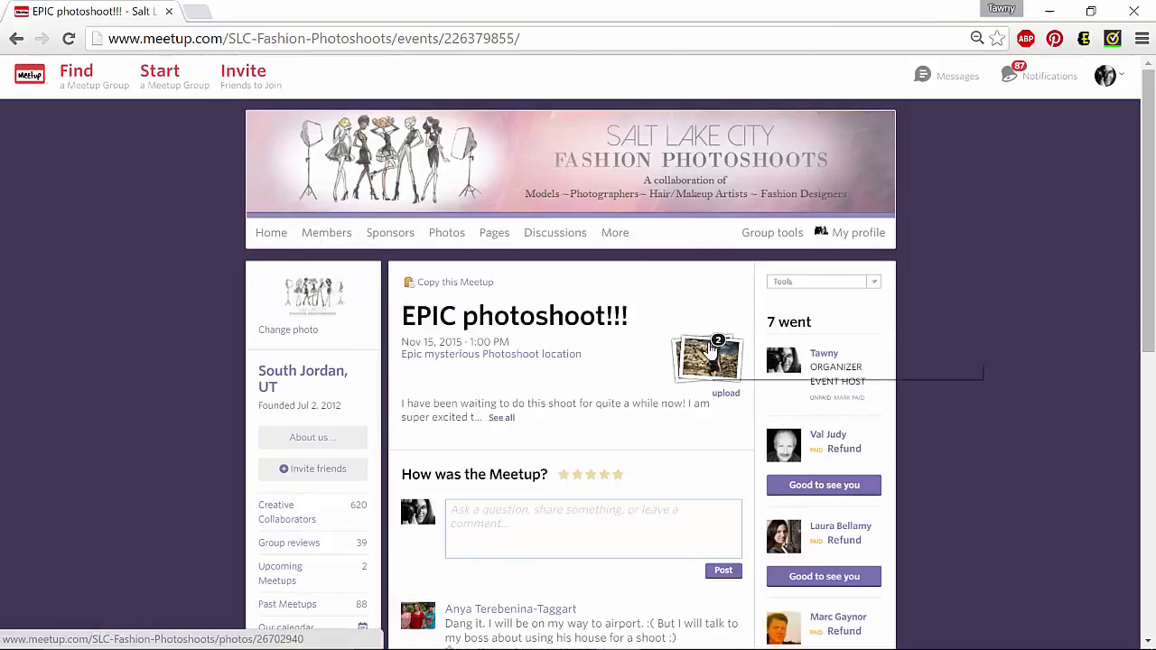
Open the album's first desert photo full-size as a highres JPEG in a new tab
{"action": "left_click", "coordinate": [707, 357]}
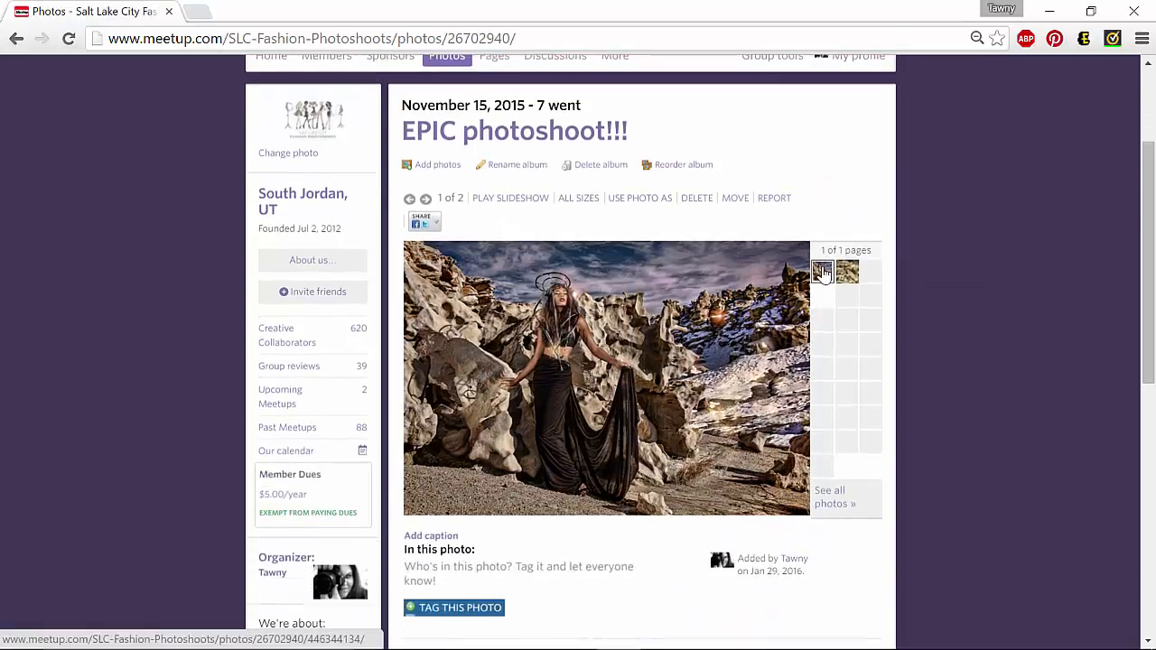
{"action": "left_click", "coordinate": [823, 272]}
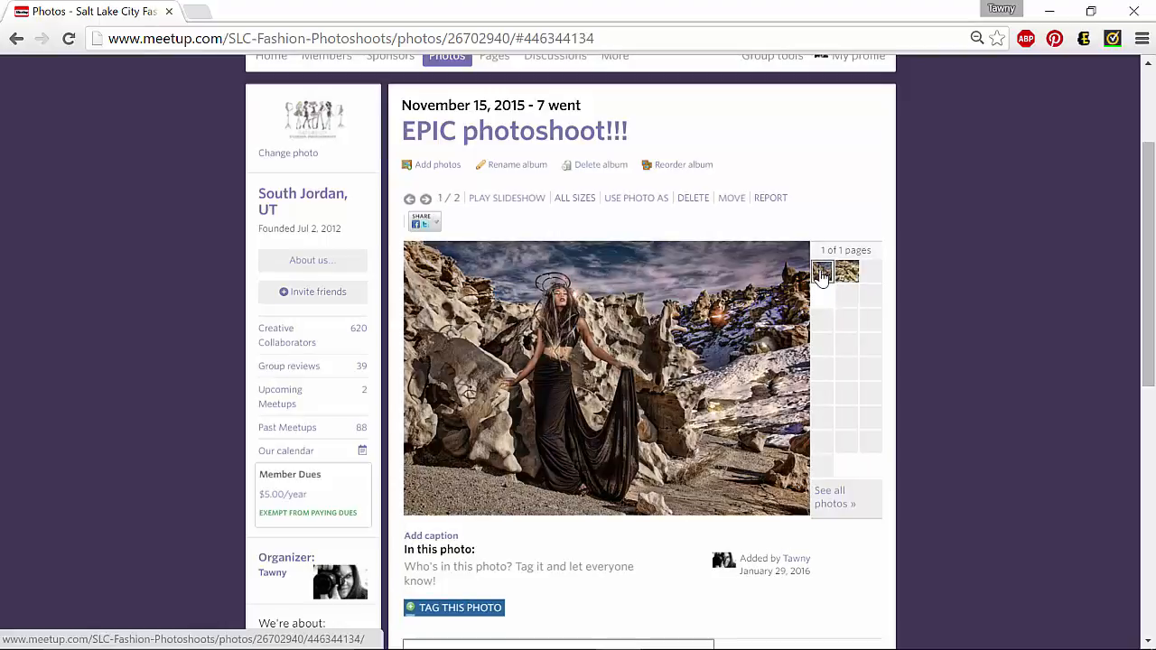
{"action": "mouse_move", "coordinate": [518, 314]}
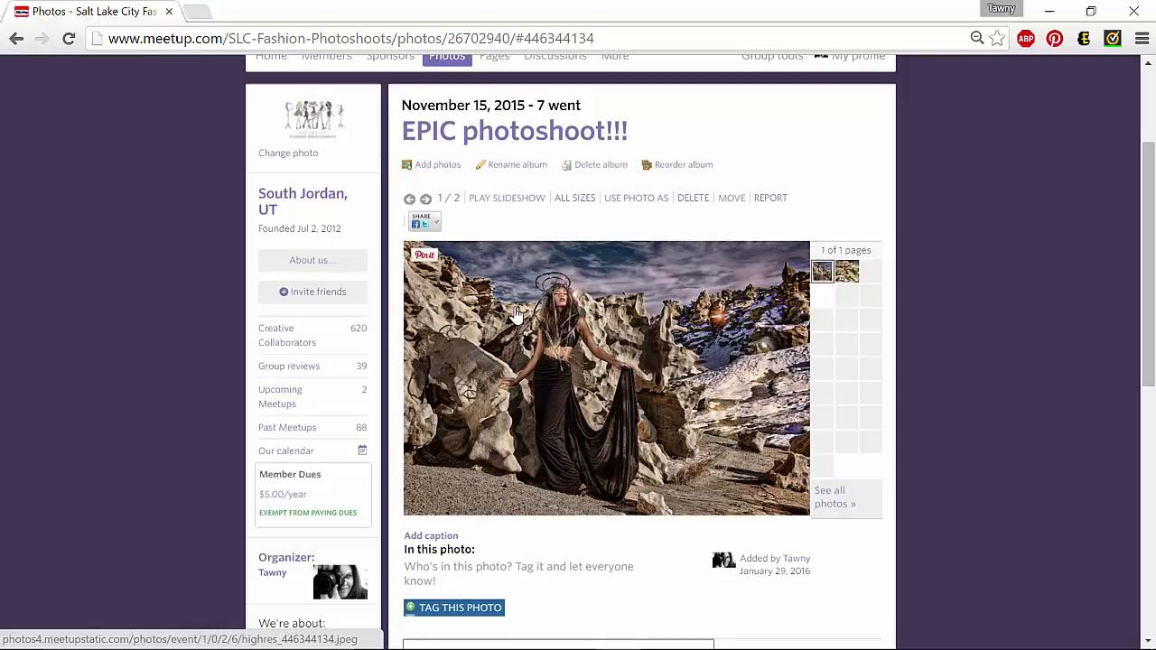
{"action": "left_click", "coordinate": [605, 378]}
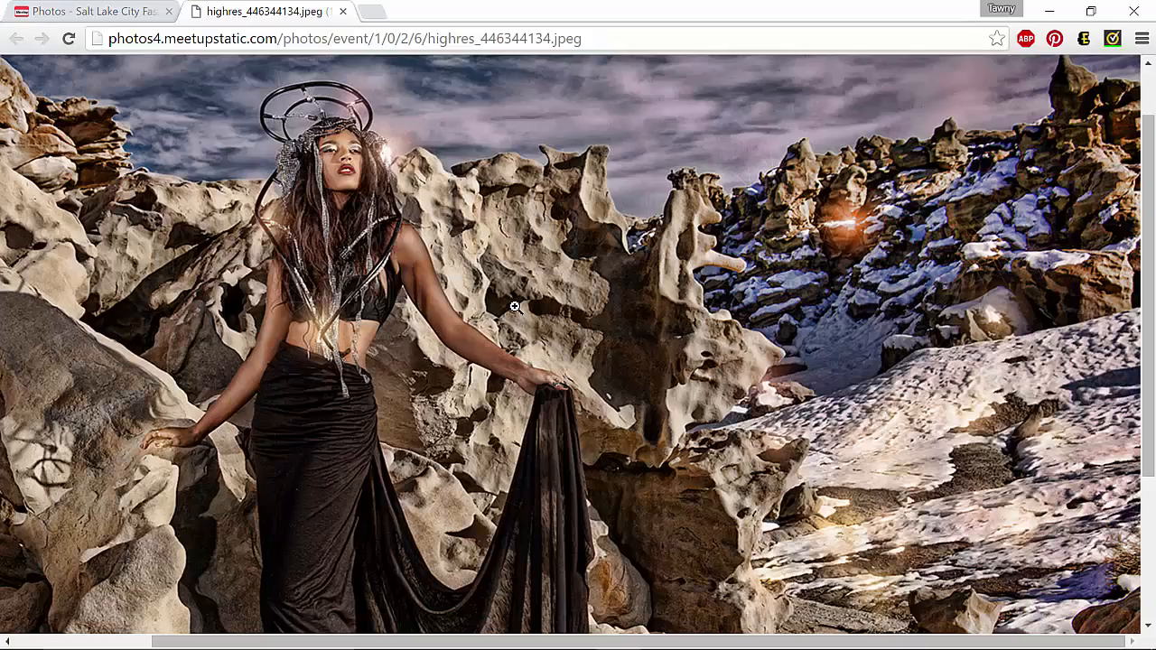
Save the high-resolution image to the computer as Sela.jpeg
{"action": "right_click", "coordinate": [515, 307]}
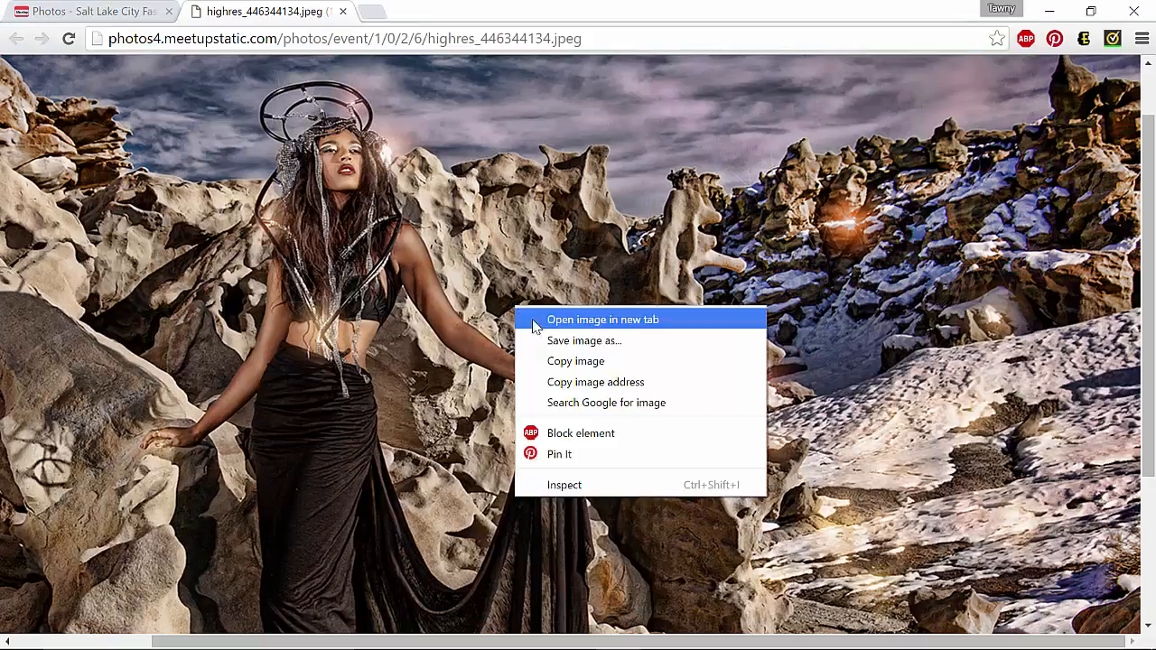
{"action": "left_click", "coordinate": [585, 341]}
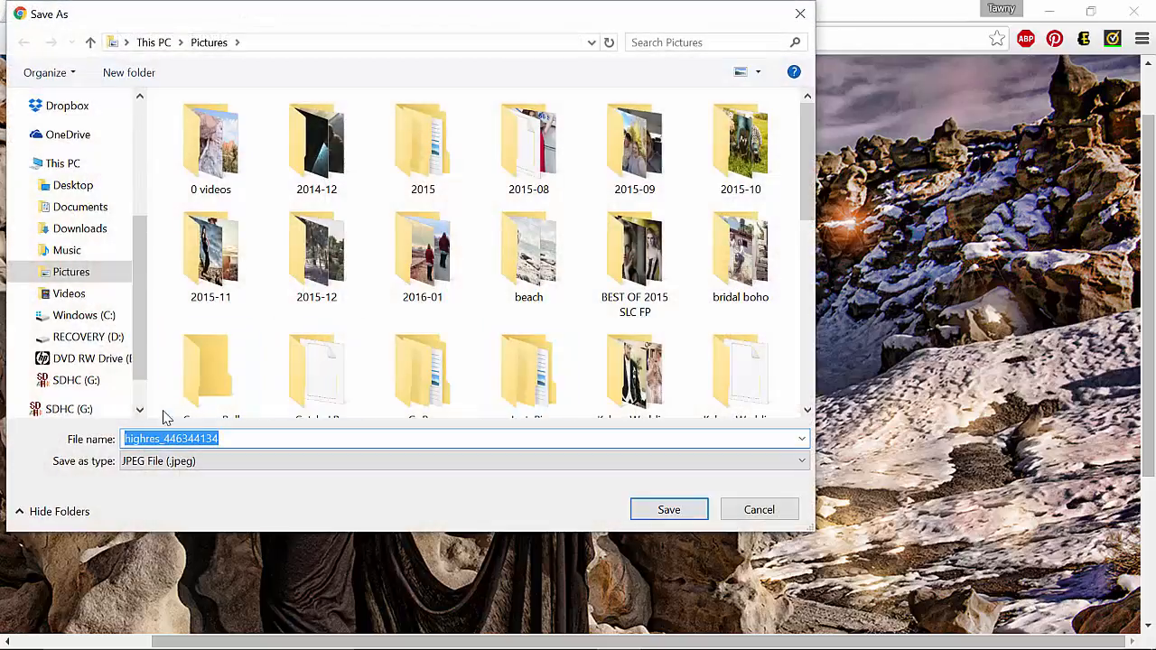
{"action": "type", "text": "Se"}
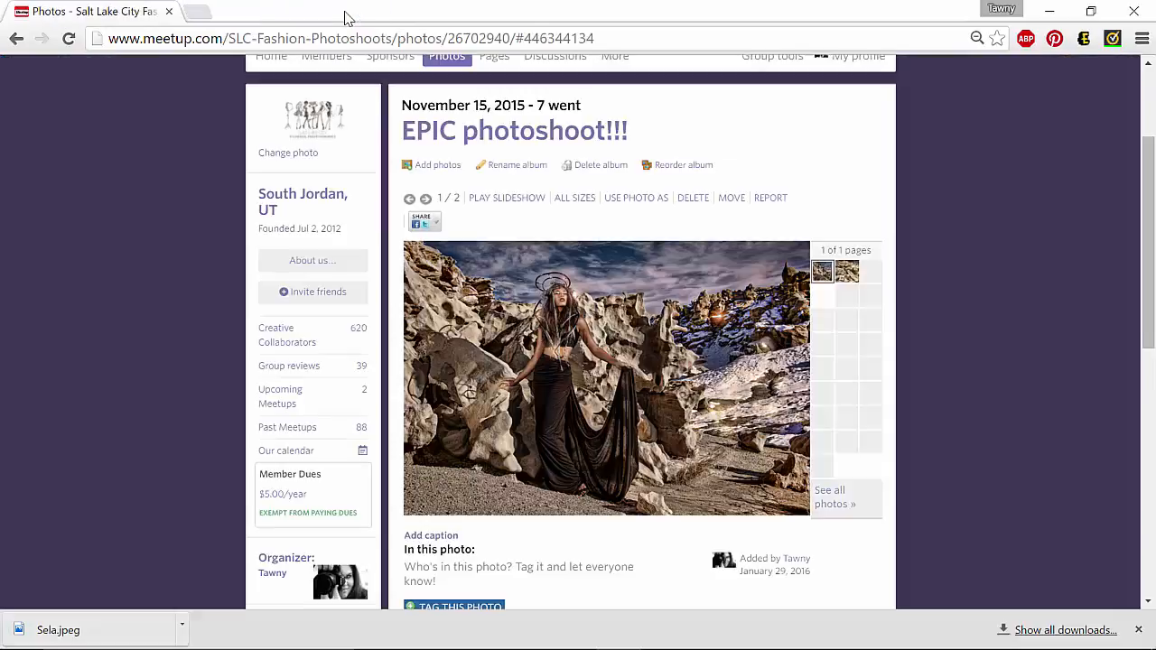
{"action": "mouse_move", "coordinate": [546, 226]}
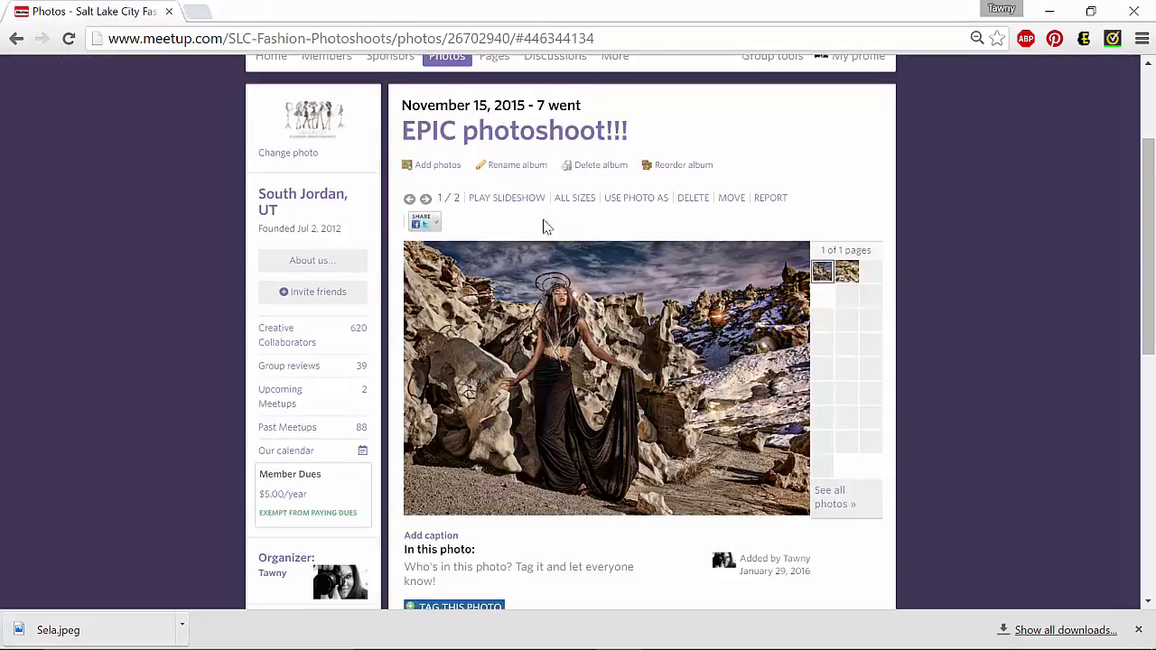
Show ALL SIZES links for the first desert photo, thumbnail through original
{"action": "left_click", "coordinate": [574, 198]}
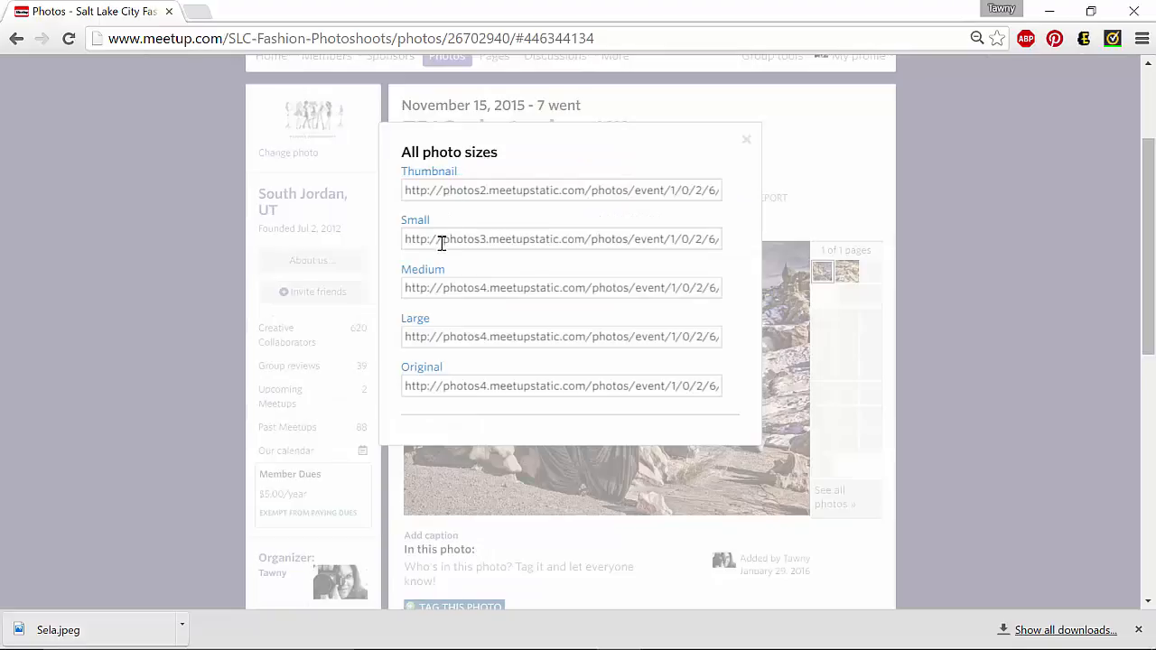
{"action": "mouse_move", "coordinate": [422, 367]}
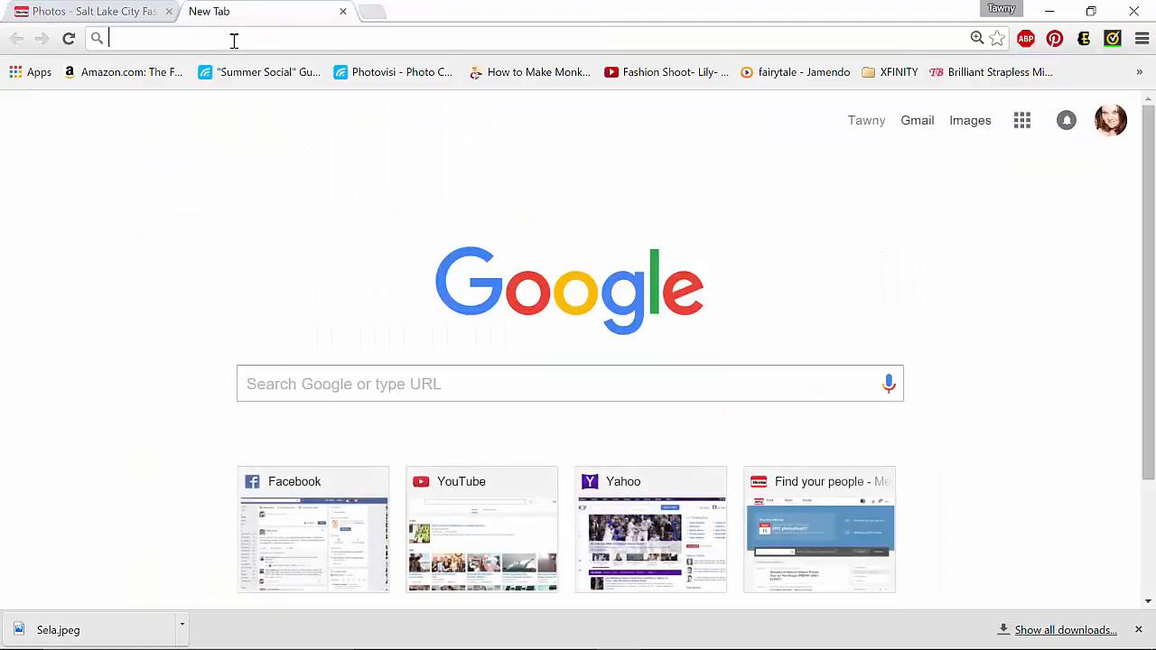
Load photos4.meetupstatic.com/.../highres_446344134.jpeg, zoom to full size, and save the image
{"action": "type", "text": "photos4.meetupstatic.com/photos/event/1/0/2/6/highres_446344134.jpeg"}
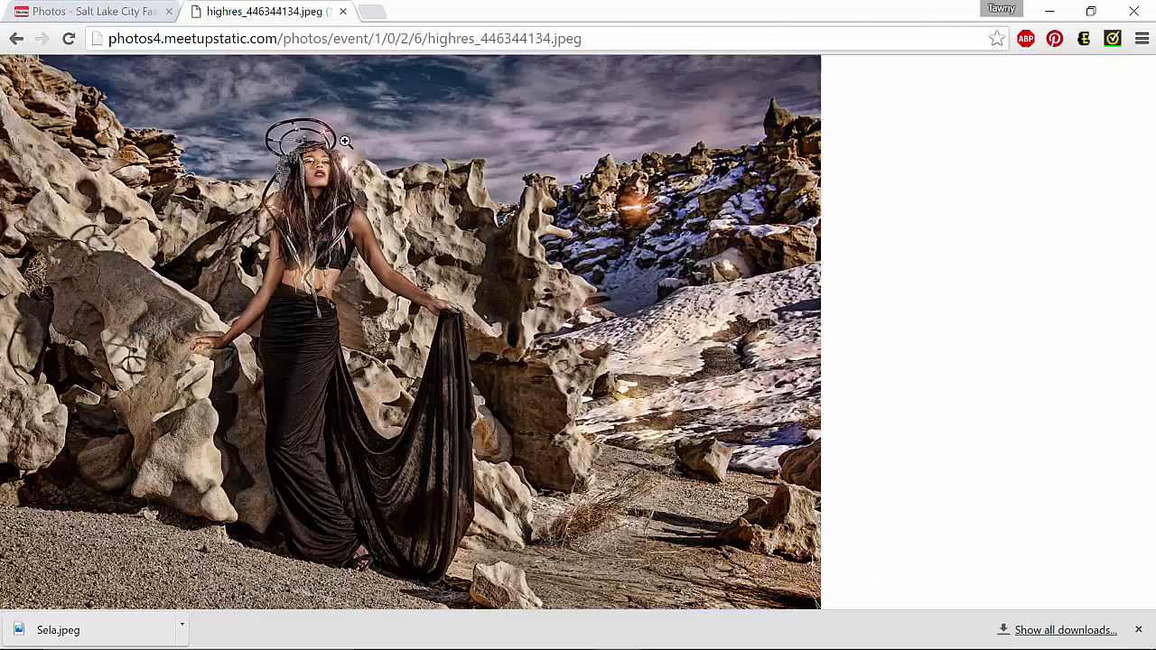
{"action": "left_click", "coordinate": [344, 140]}
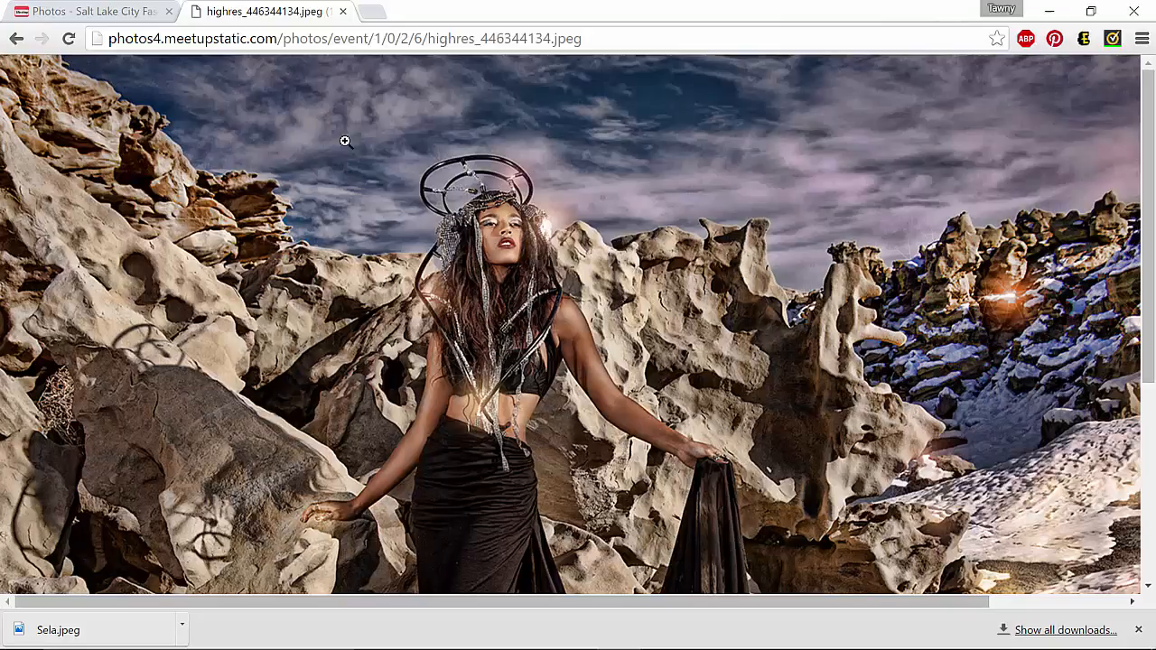
{"action": "right_click", "coordinate": [344, 142]}
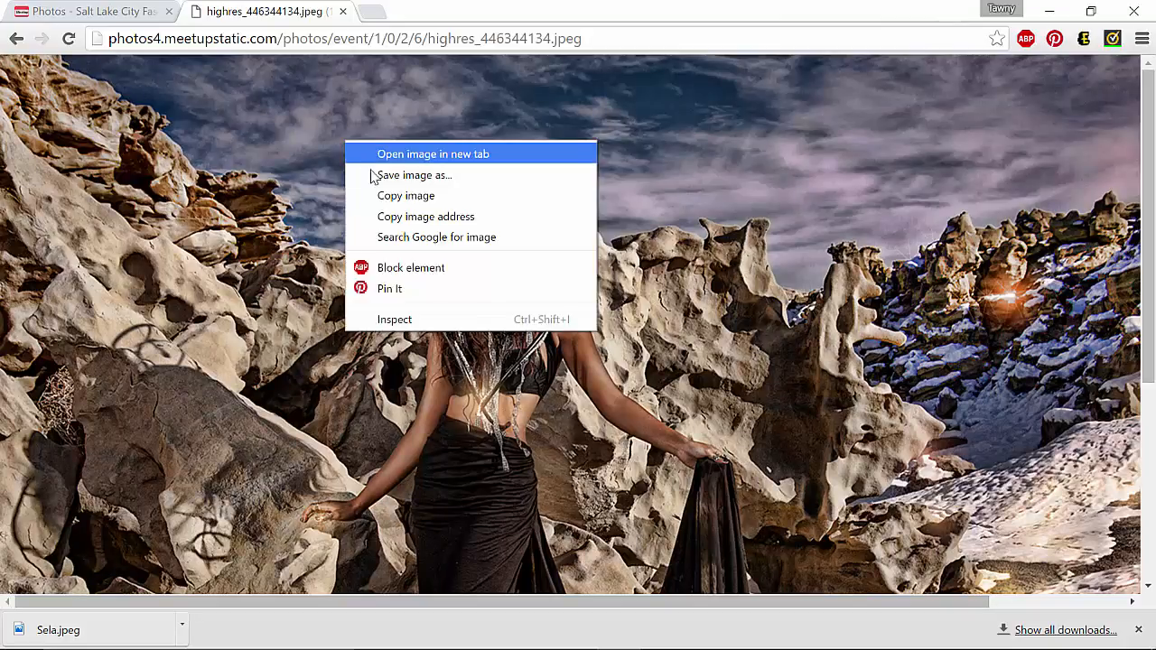
{"action": "left_click", "coordinate": [414, 175]}
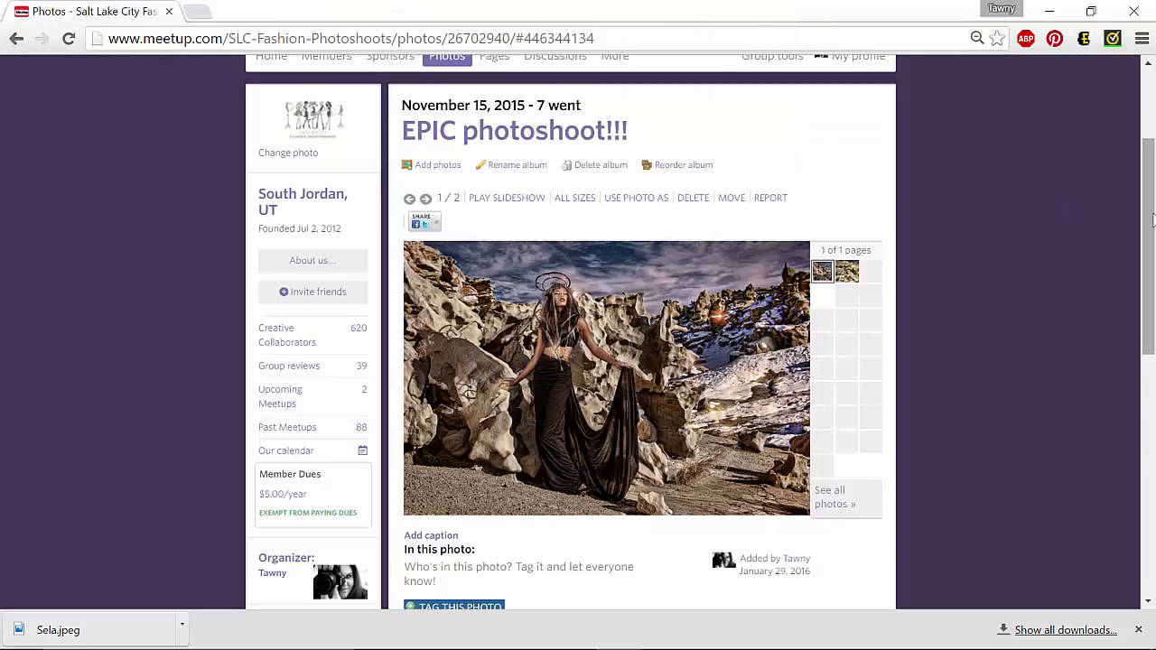
{"action": "scroll", "scroll_direction": "down", "scroll_amount": 3}
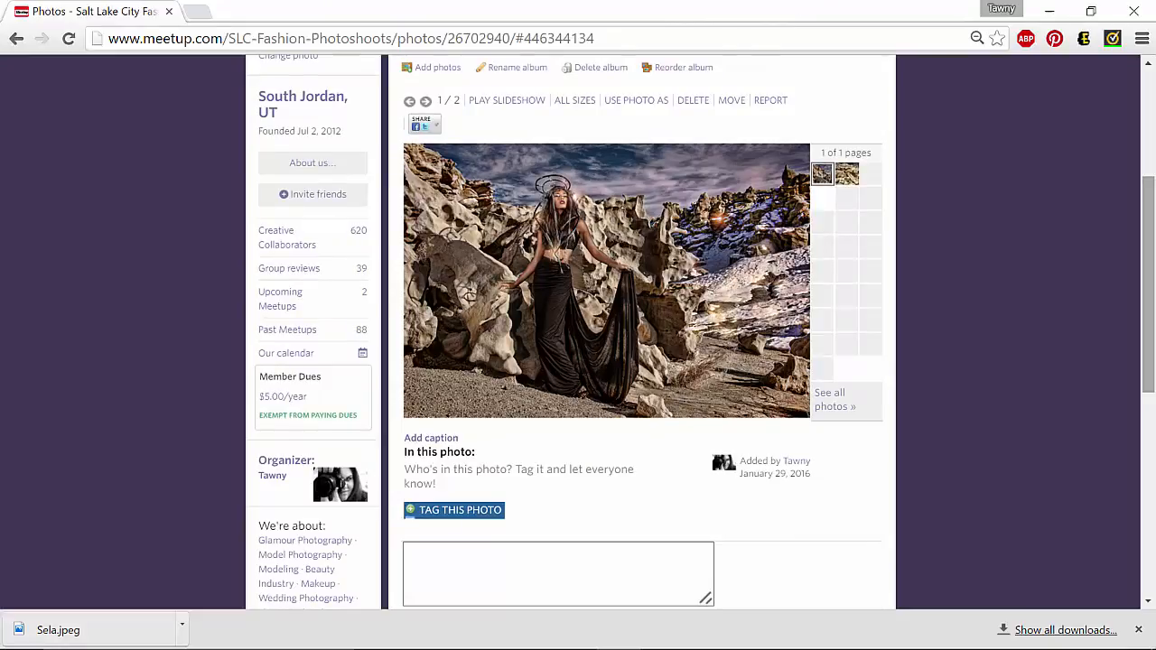
{"action": "scroll", "scroll_direction": "up", "scroll_amount": 3}
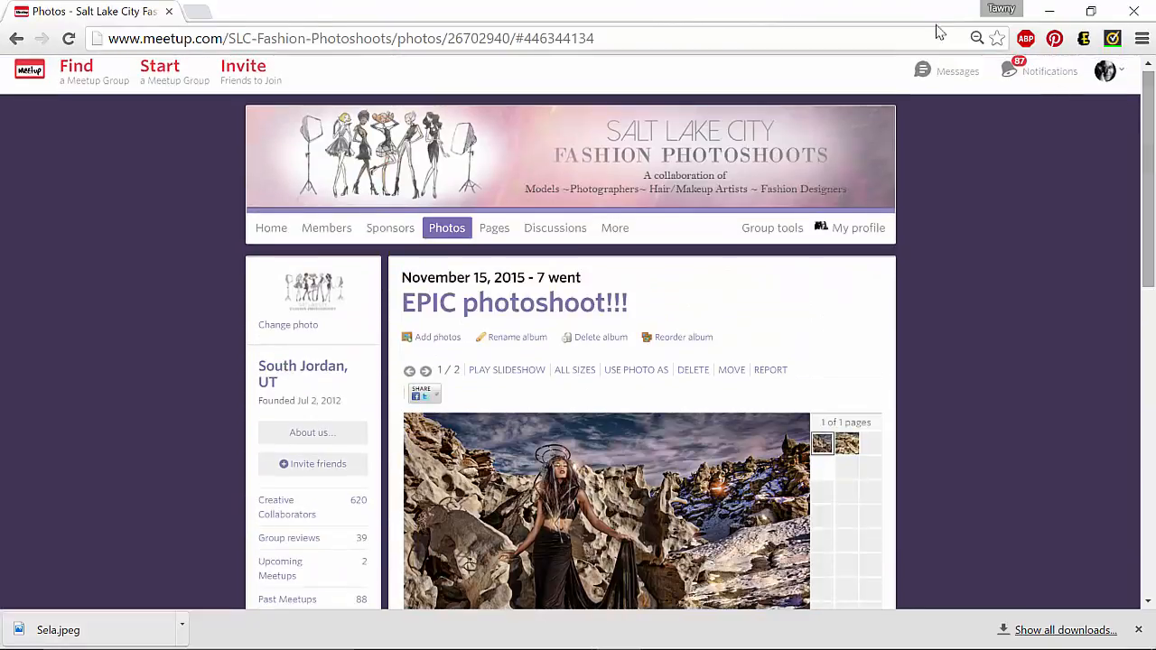
{"action": "mouse_move", "coordinate": [169, 11]}
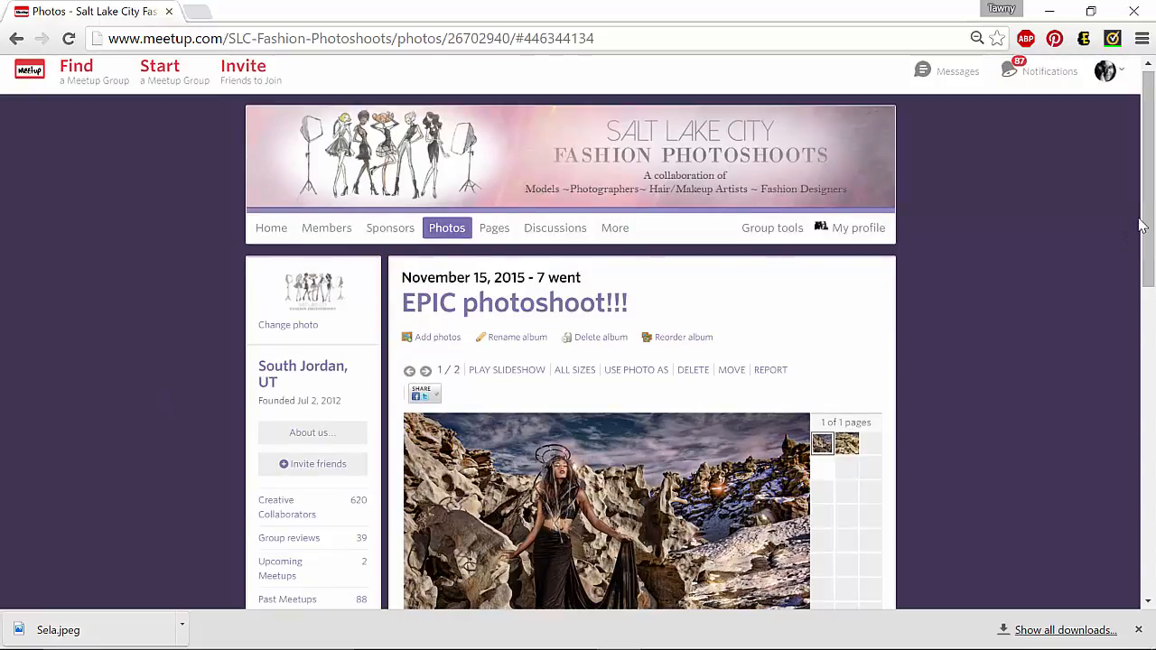
{"action": "scroll", "scroll_direction": "down", "scroll_amount": 3}
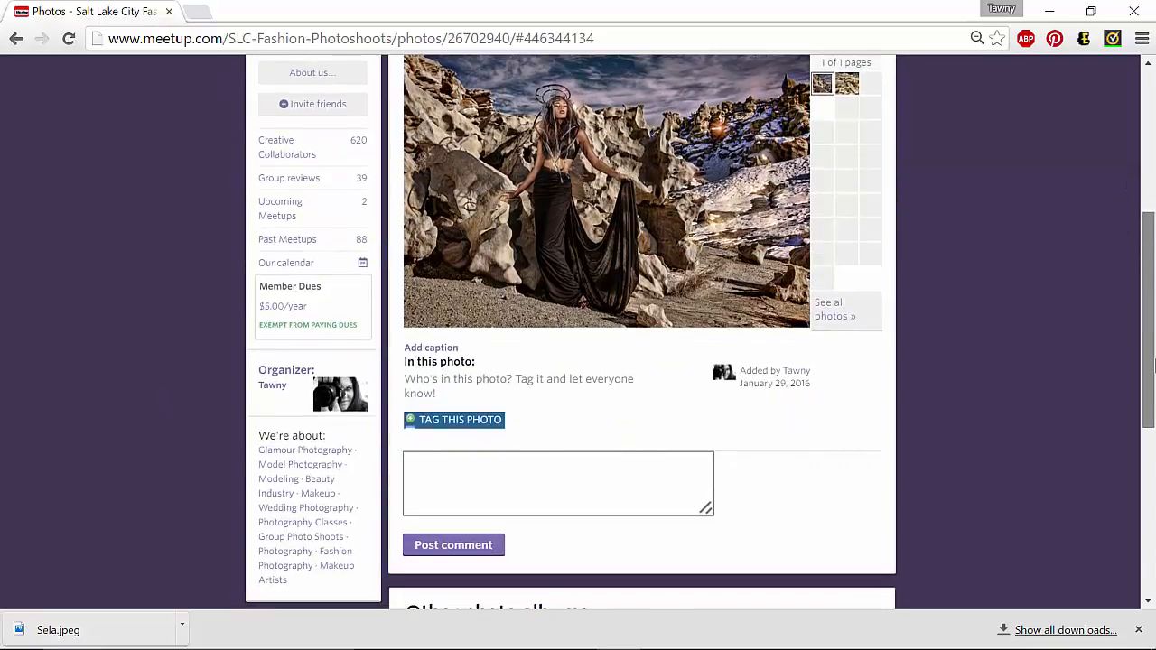